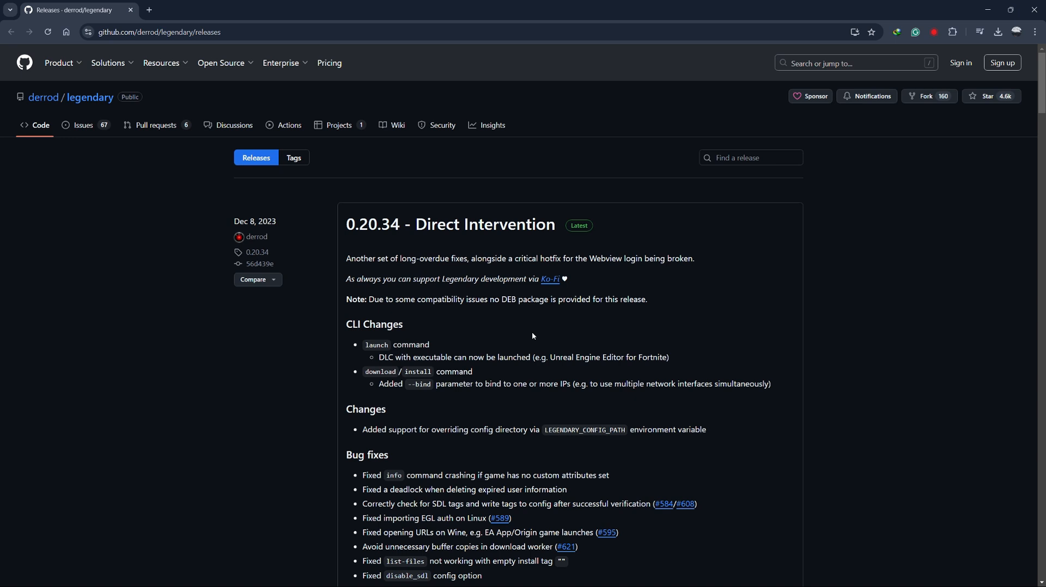
{"action": "mouse_move", "coordinate": [89, 98]}
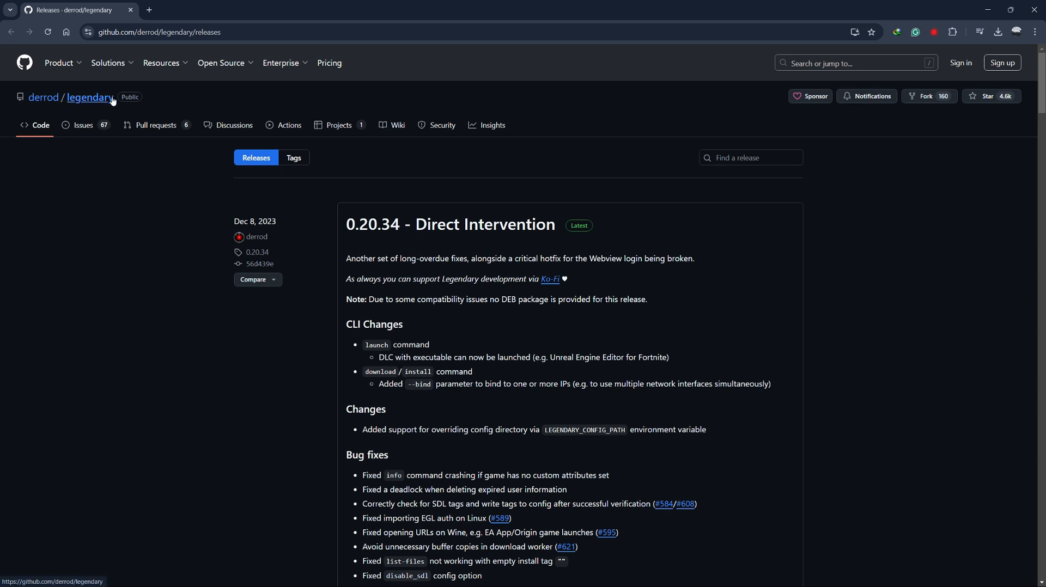
{"action": "mouse_move", "coordinate": [359, 309]}
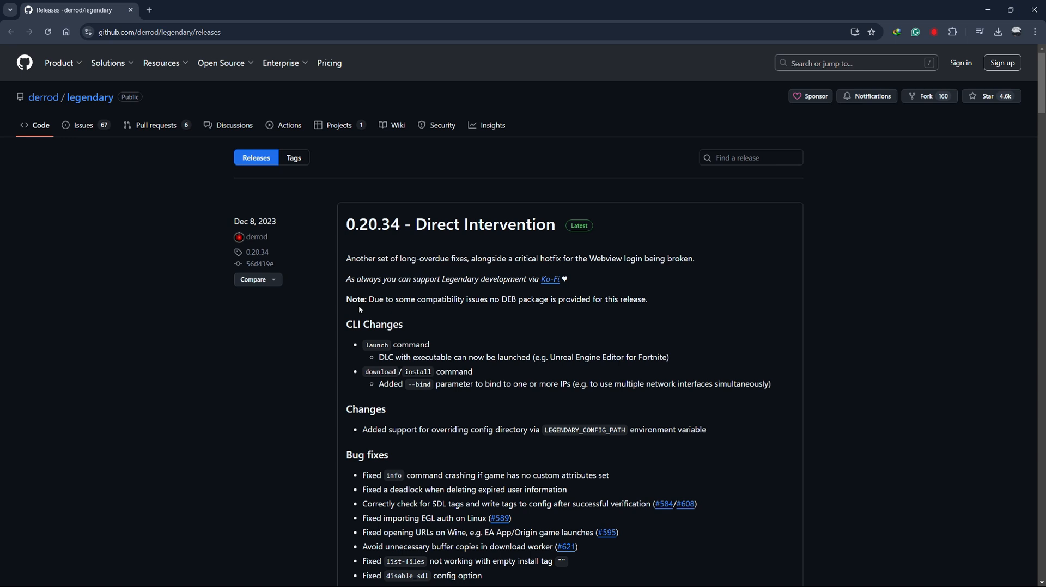
{"action": "mouse_move", "coordinate": [289, 216]}
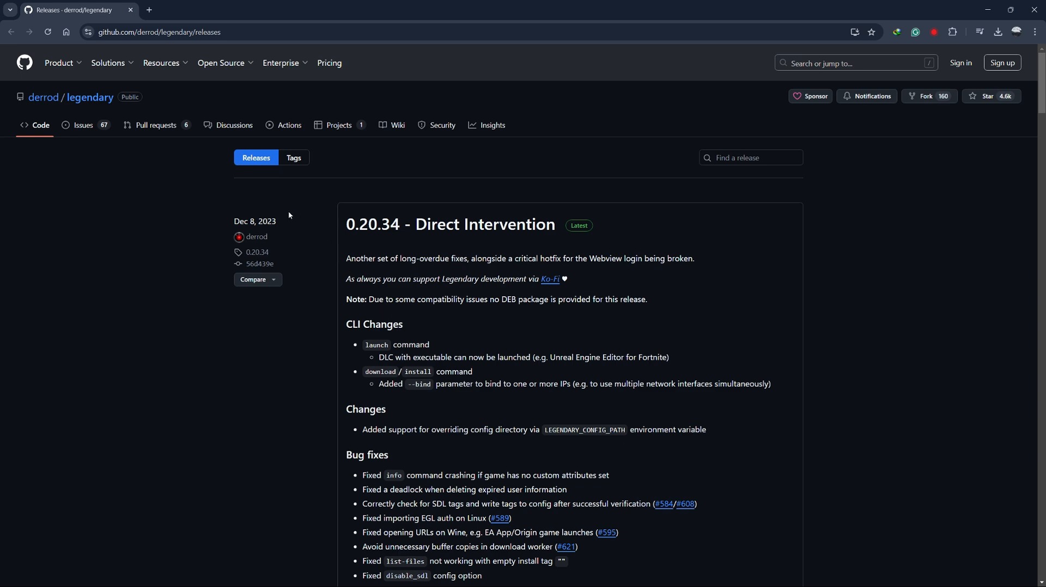
{"action": "mouse_move", "coordinate": [329, 83]}
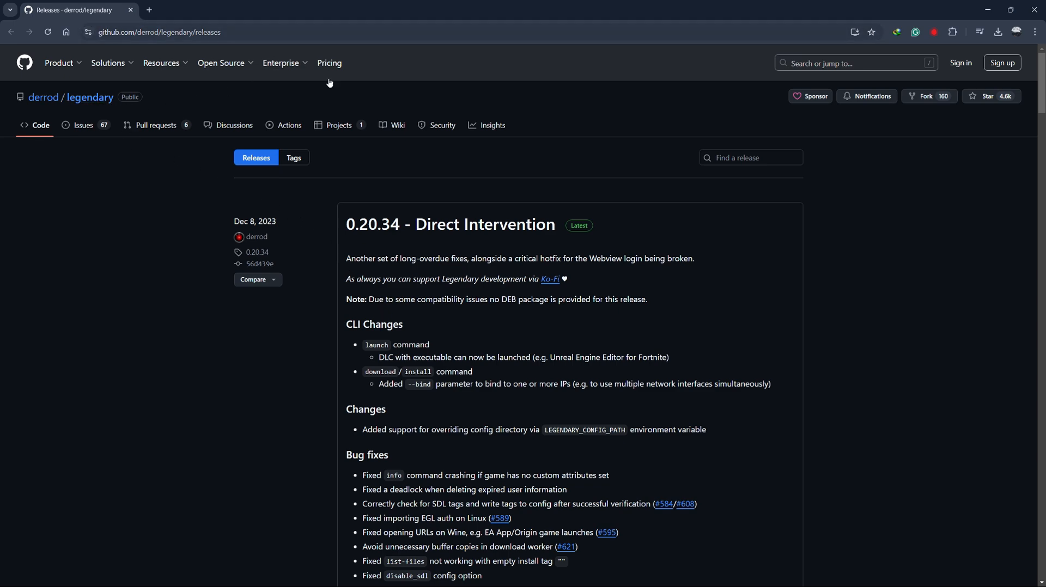
Download legendary.exe from the GitHub 0.20.34 release assets into Downloads\Programs.
{"action": "scroll", "scroll_direction": "down", "scroll_amount": 3}
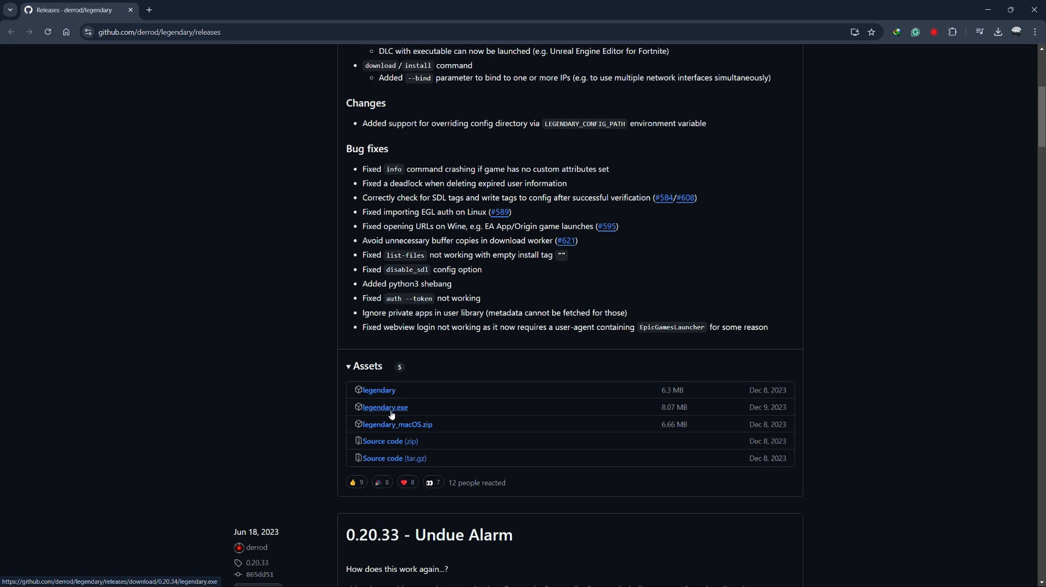
{"action": "left_click", "coordinate": [385, 407]}
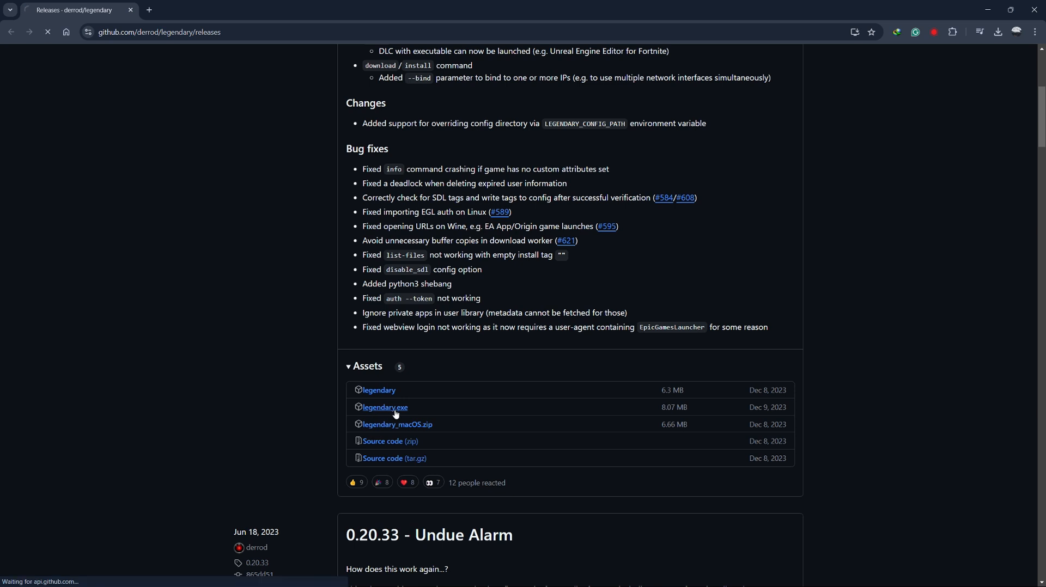
{"action": "left_click", "coordinate": [385, 407]}
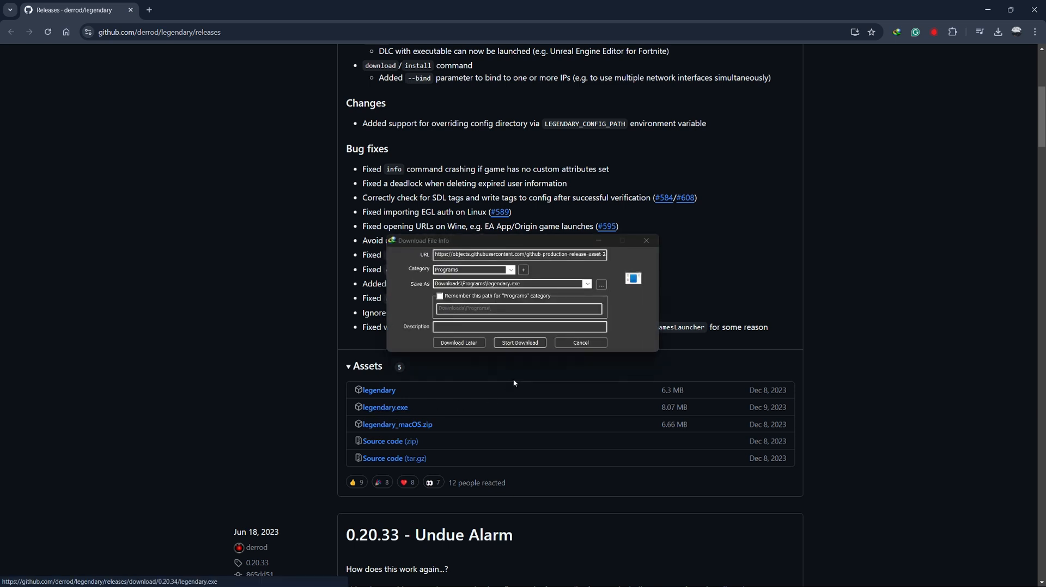
{"action": "left_click", "coordinate": [519, 342]}
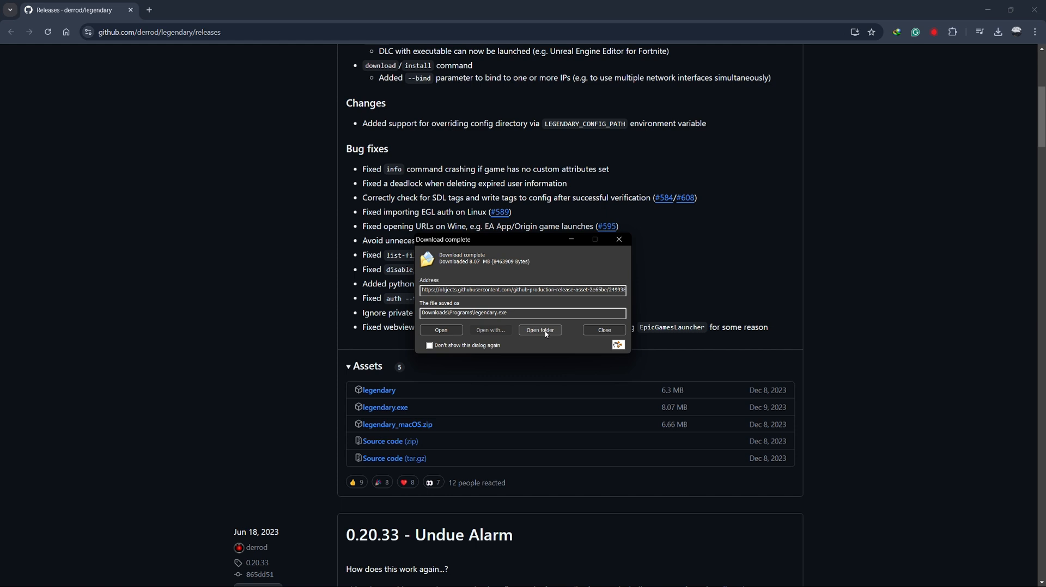
Move legendary.exe from Downloads\Programs into the C:\Users\UC home folder.
{"action": "left_click", "coordinate": [538, 329]}
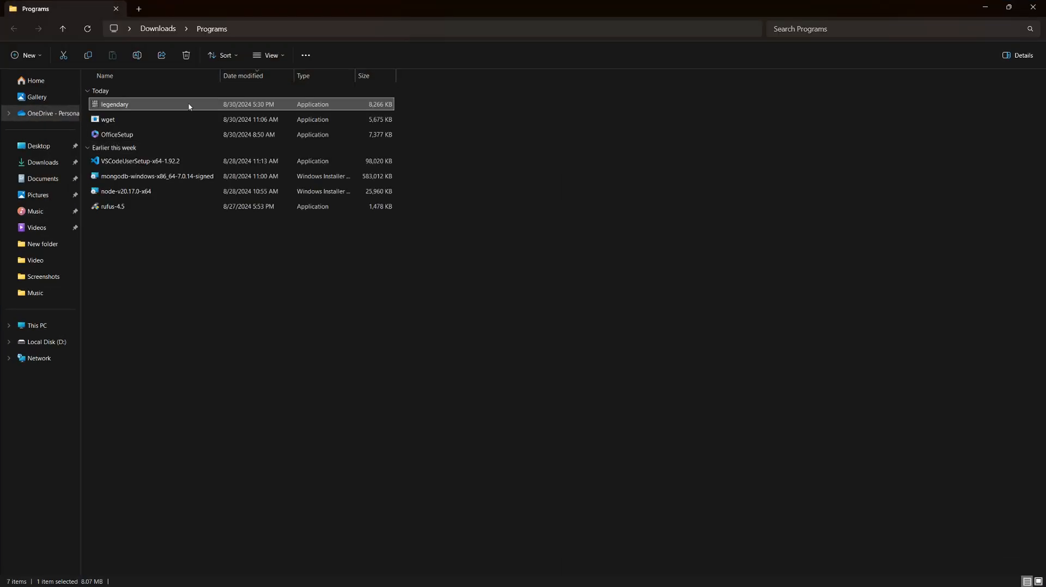
{"action": "left_click", "coordinate": [38, 325]}
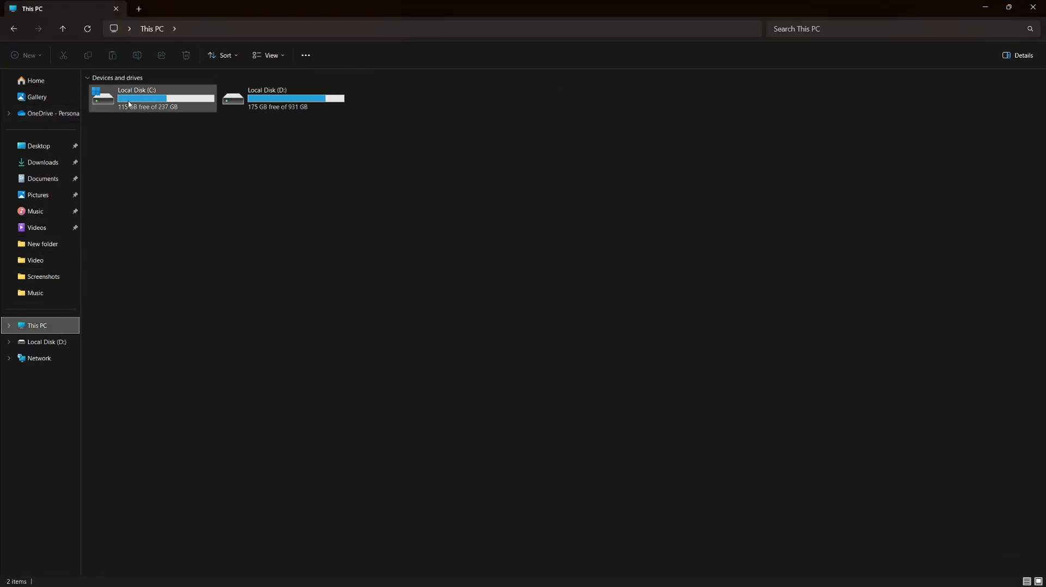
{"action": "double_click", "coordinate": [137, 98]}
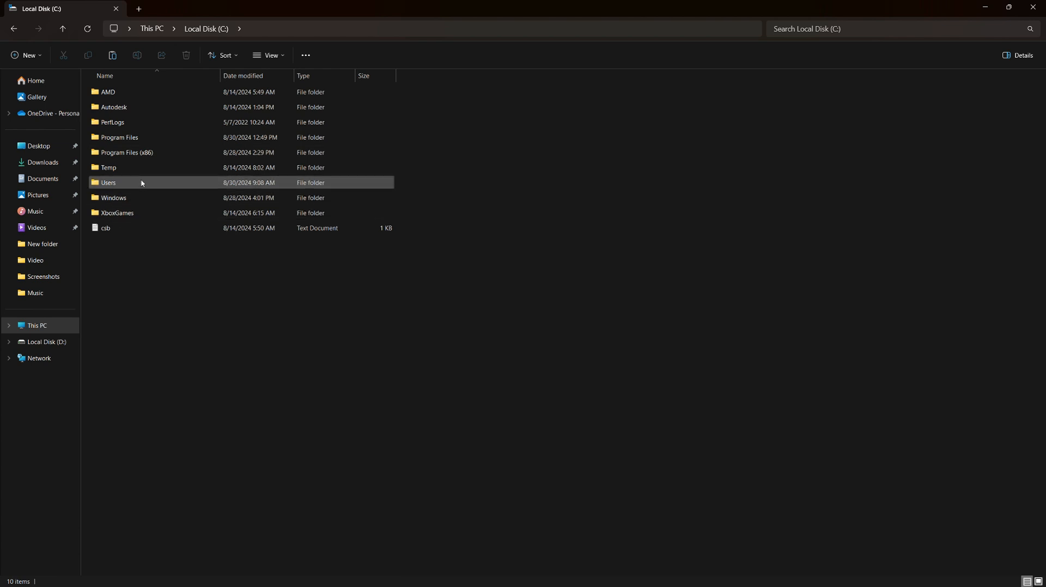
{"action": "double_click", "coordinate": [108, 182]}
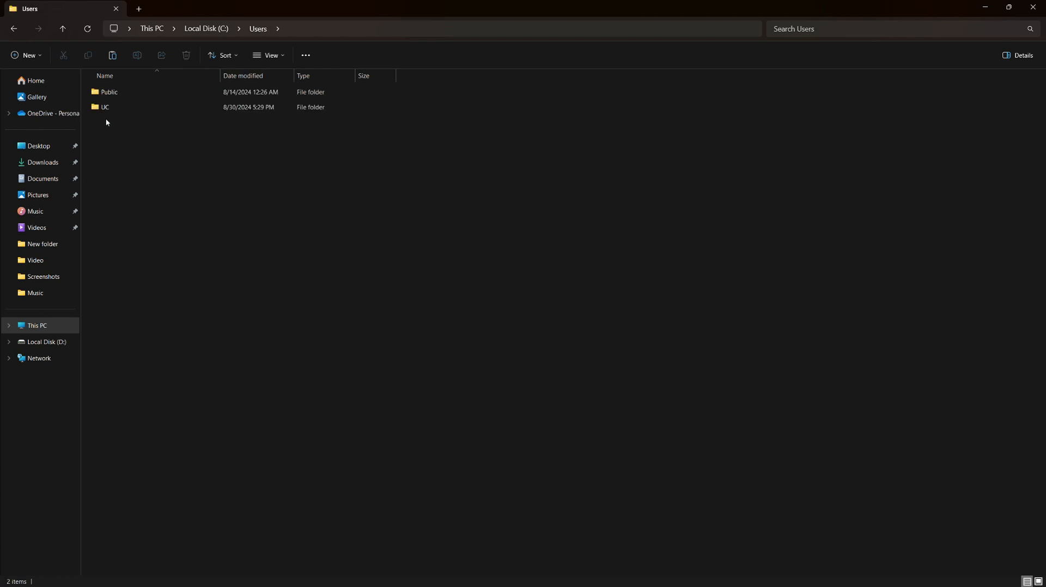
{"action": "double_click", "coordinate": [105, 107]}
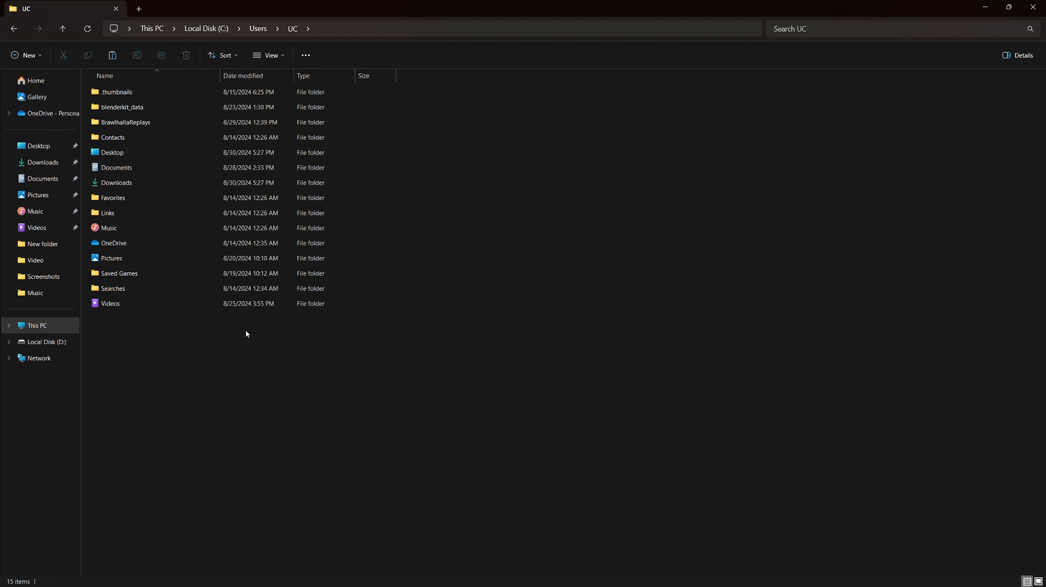
{"action": "mouse_move", "coordinate": [233, 362]}
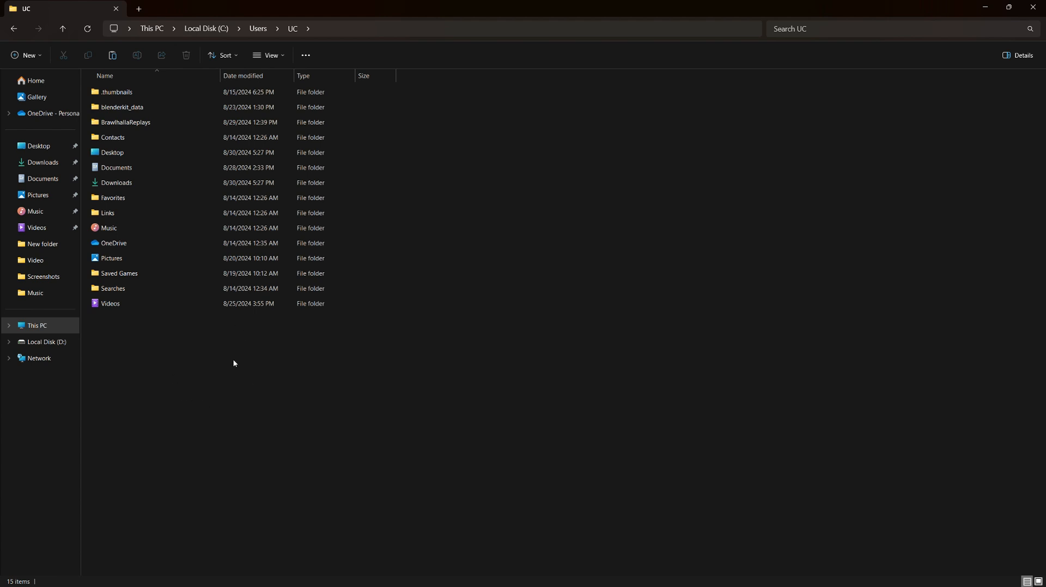
{"action": "left_click", "coordinate": [114, 318]}
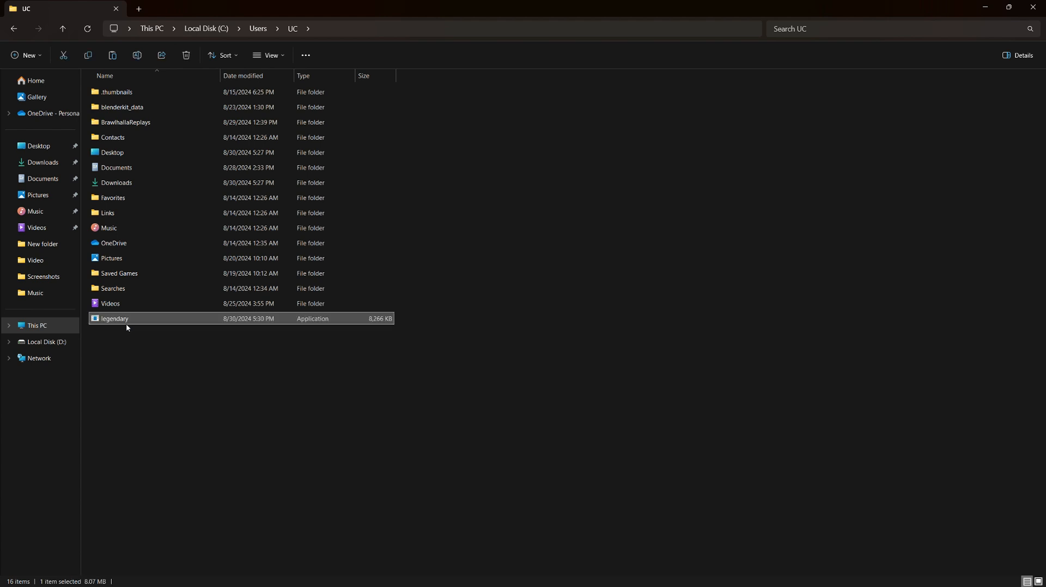
{"action": "mouse_move", "coordinate": [430, 410]}
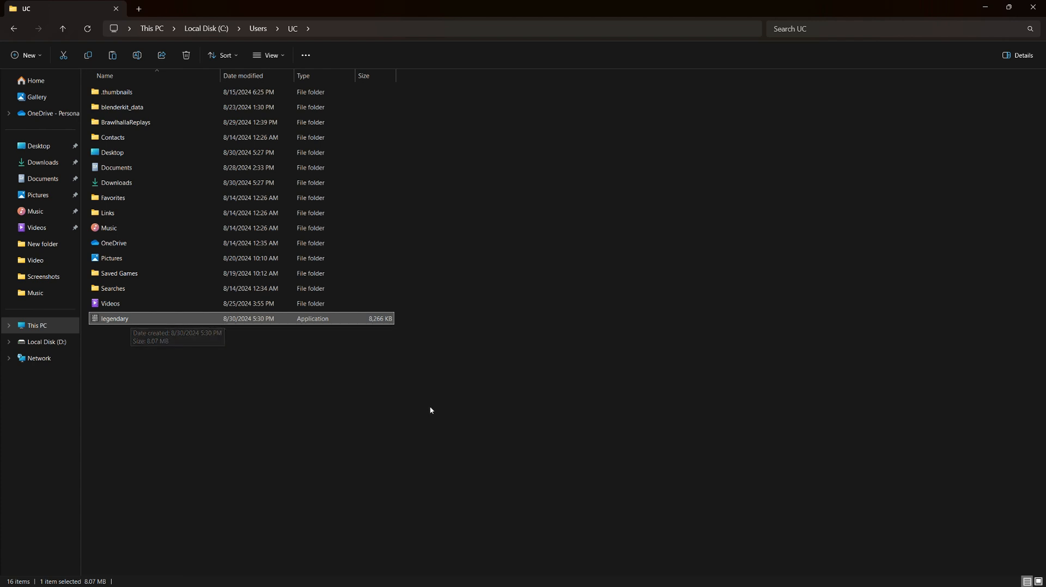
{"action": "mouse_move", "coordinate": [433, 407]}
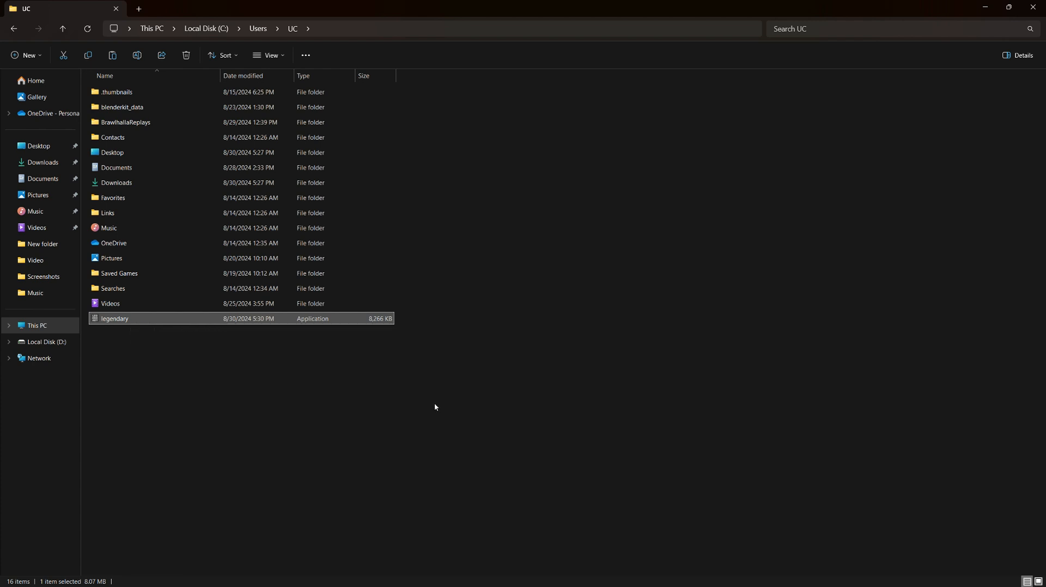
{"action": "mouse_move", "coordinate": [144, 325]}
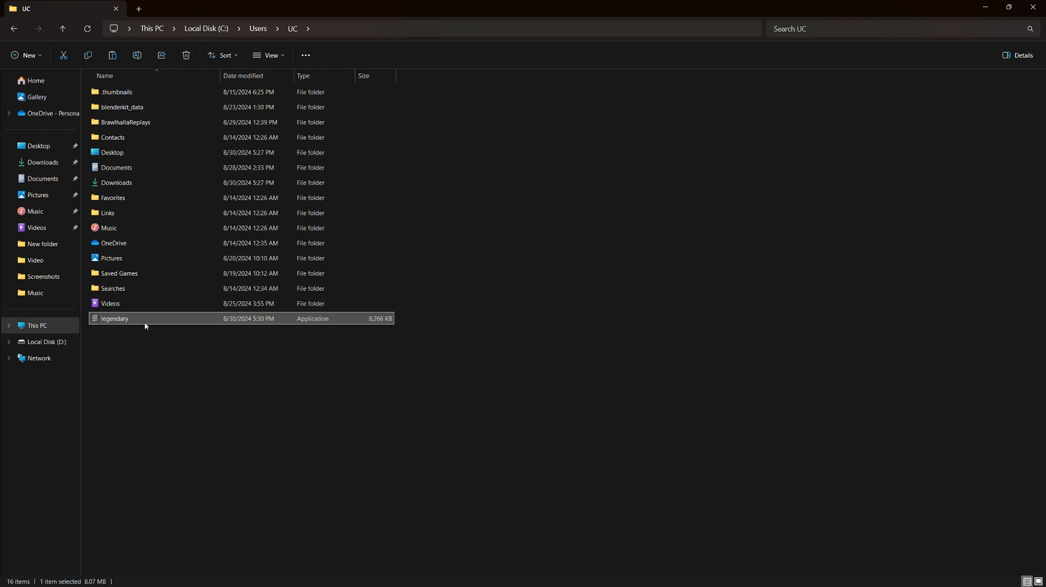
Turn off compatibility mode and enable Run as administrator for legendary.exe.
{"action": "right_click", "coordinate": [145, 318]}
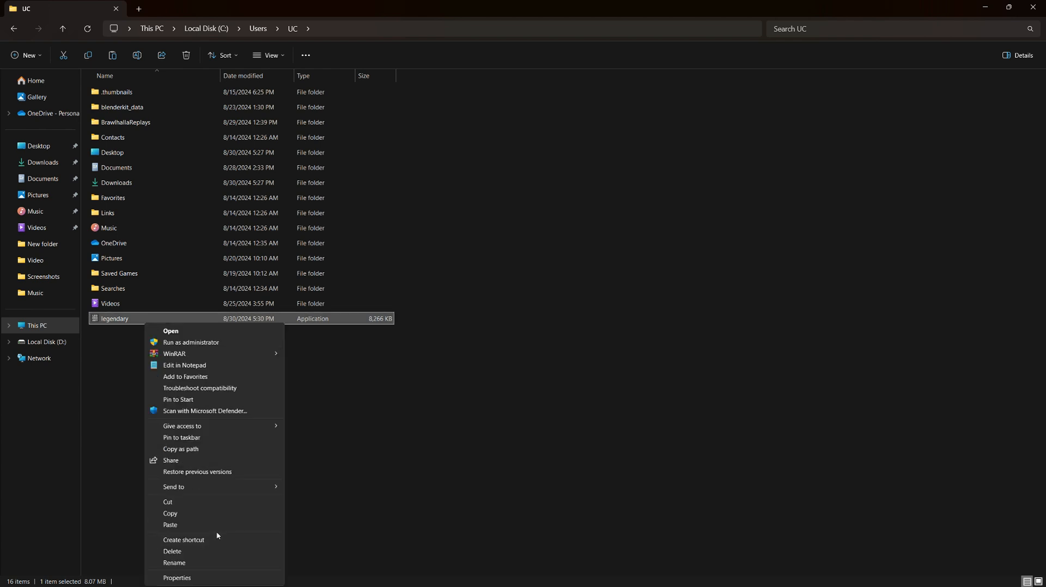
{"action": "left_click", "coordinate": [176, 578]}
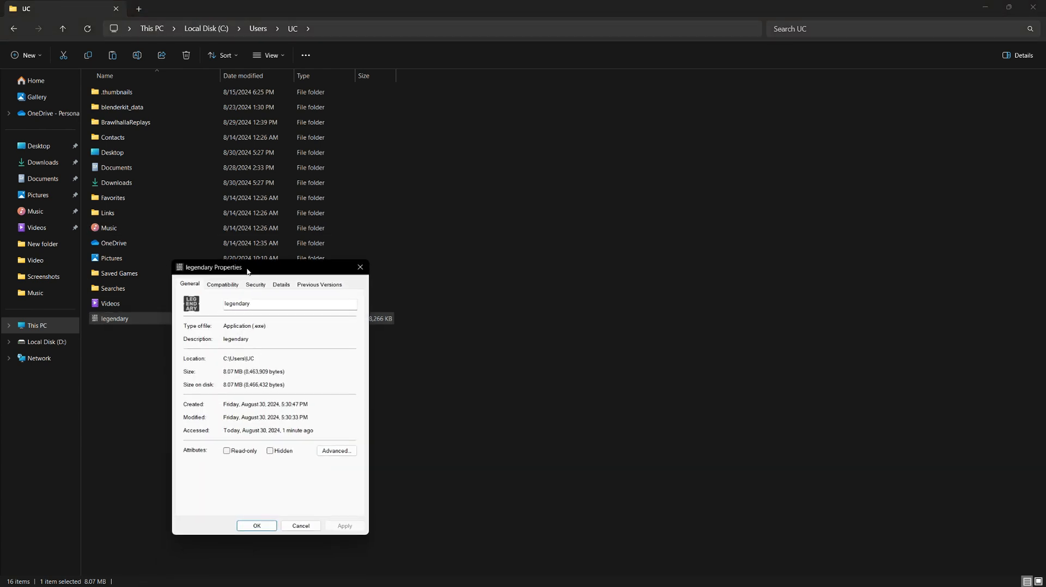
{"action": "left_click", "coordinate": [222, 284]}
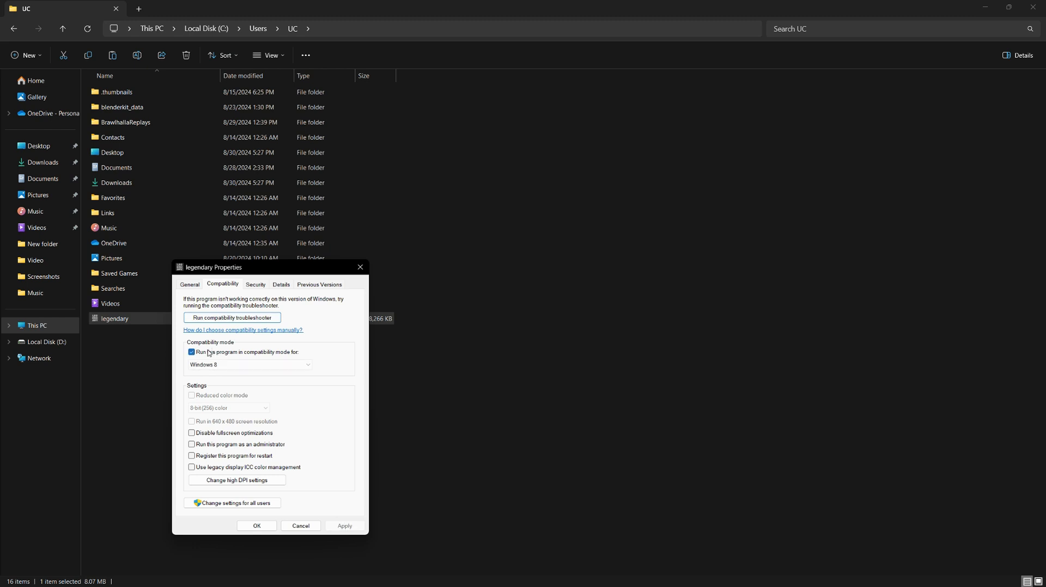
{"action": "left_click", "coordinate": [191, 352]}
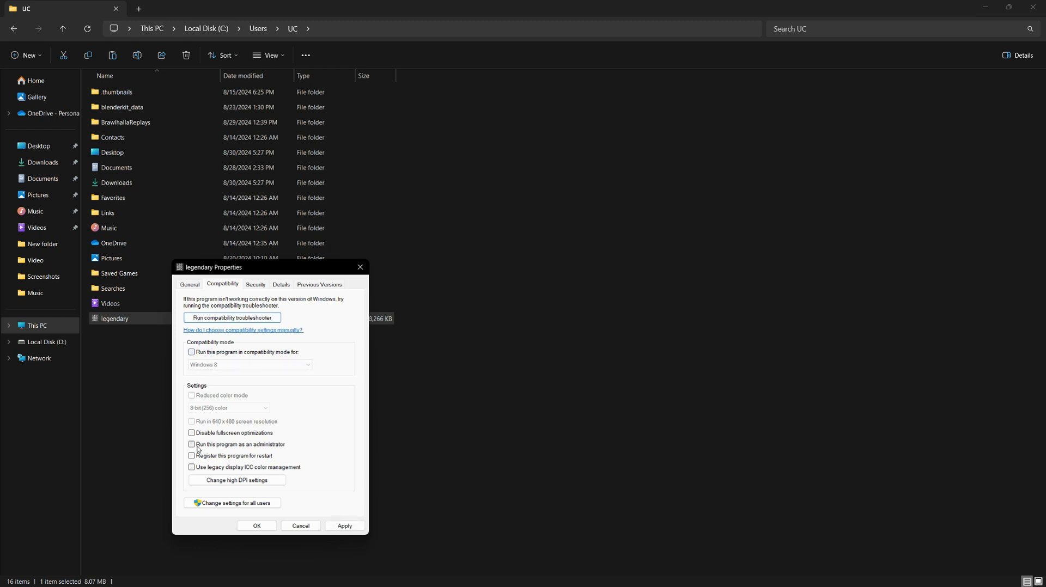
{"action": "left_click", "coordinate": [300, 525]}
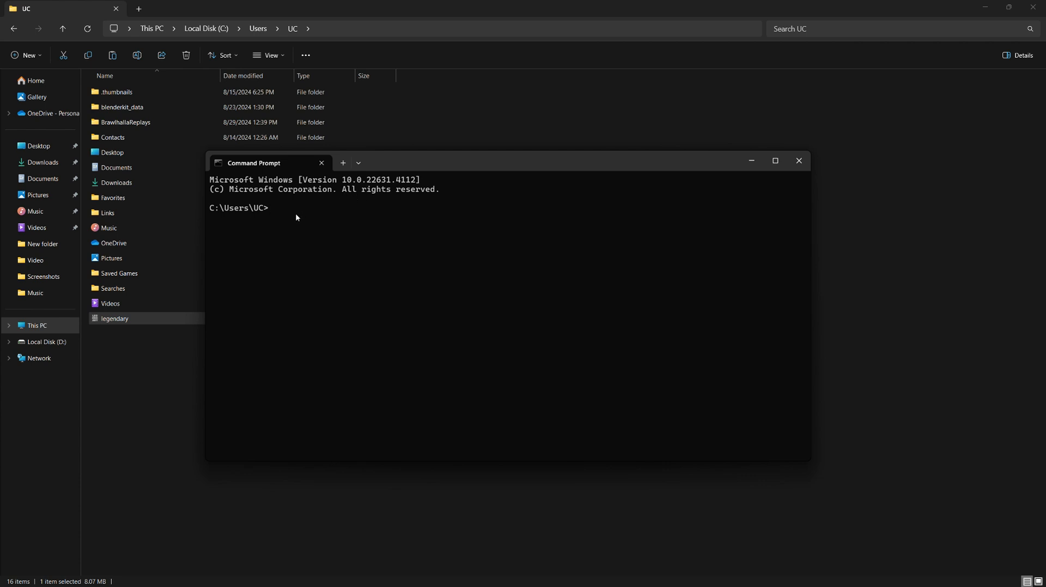
Run 'legendary auth' in Command Prompt from the home folder.
{"action": "type", "text": "L"}
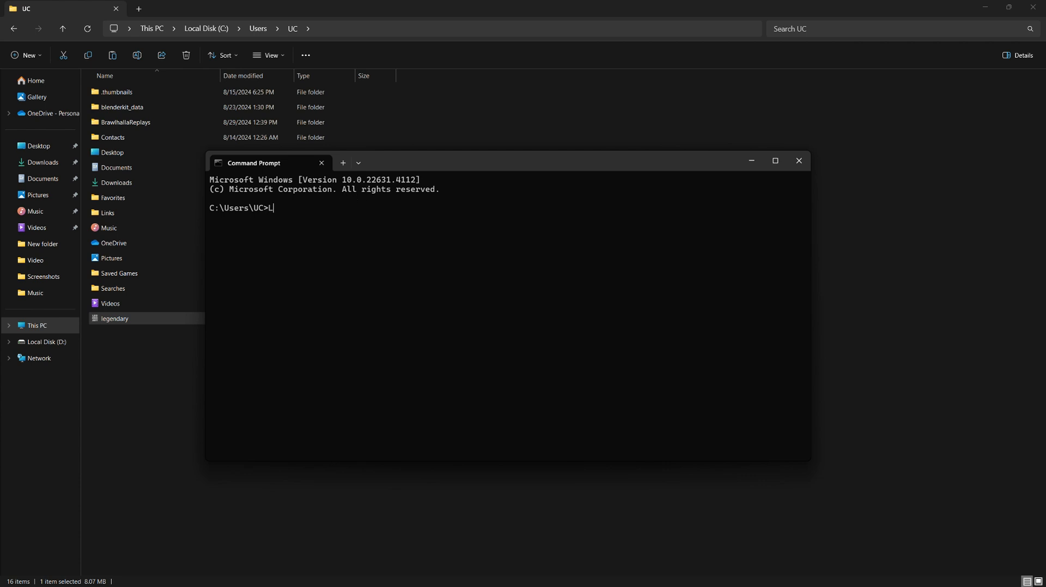
{"action": "type", "text": "egend"}
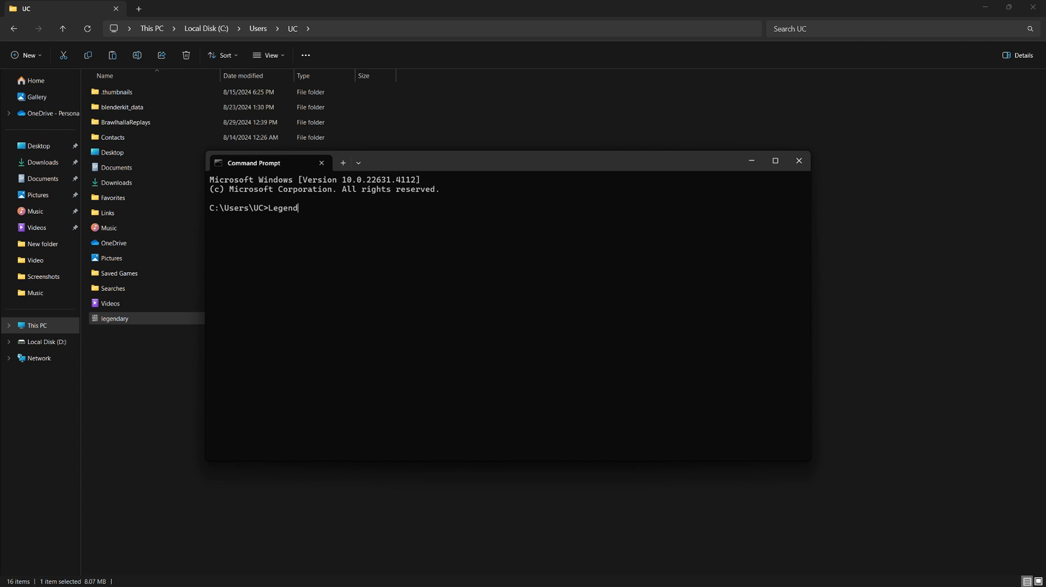
{"action": "type", "text": "ary auth"}
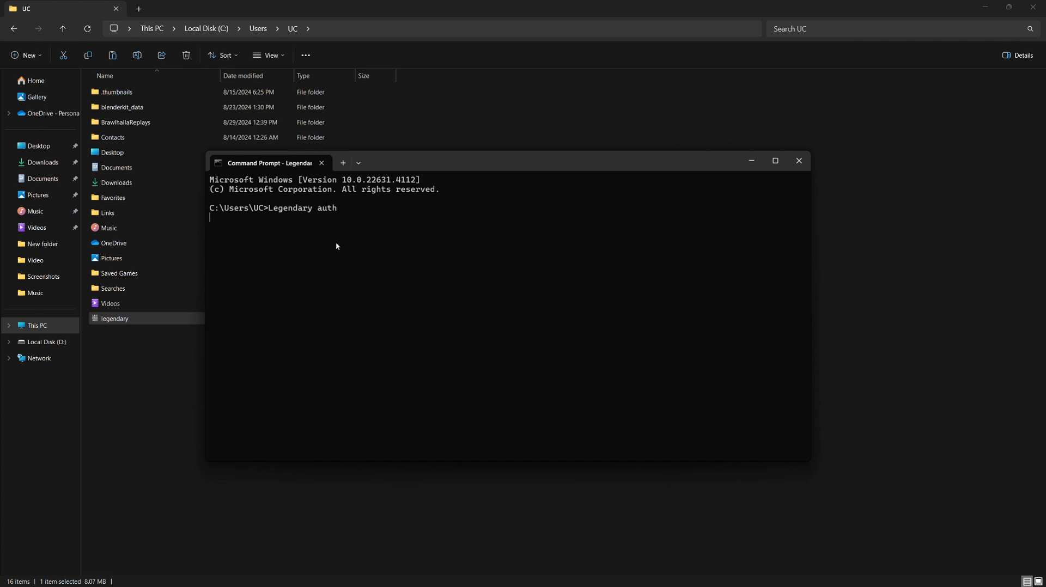
{"action": "key", "text": "Return"}
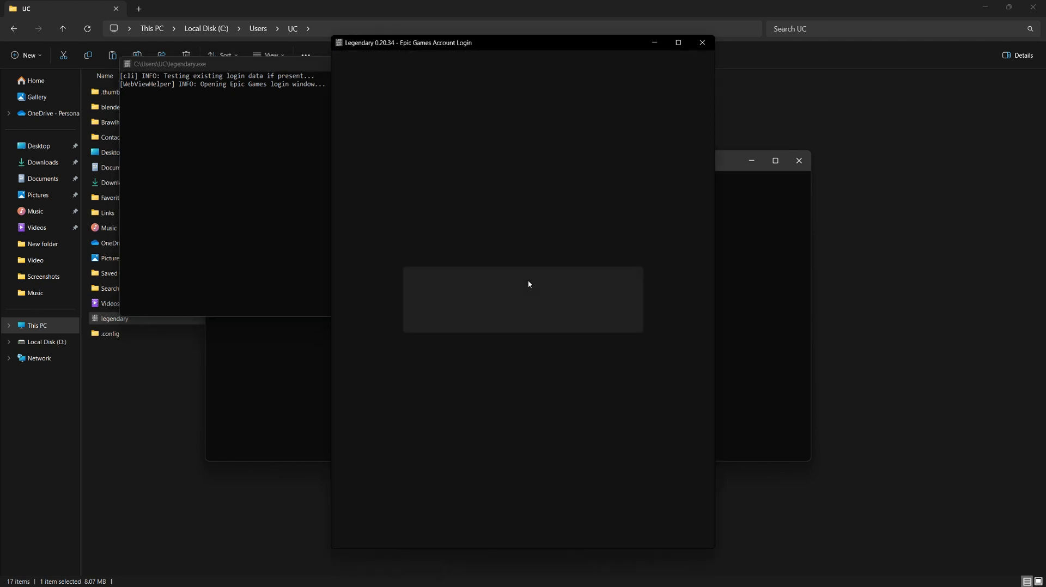
{"action": "mouse_move", "coordinate": [520, 288]}
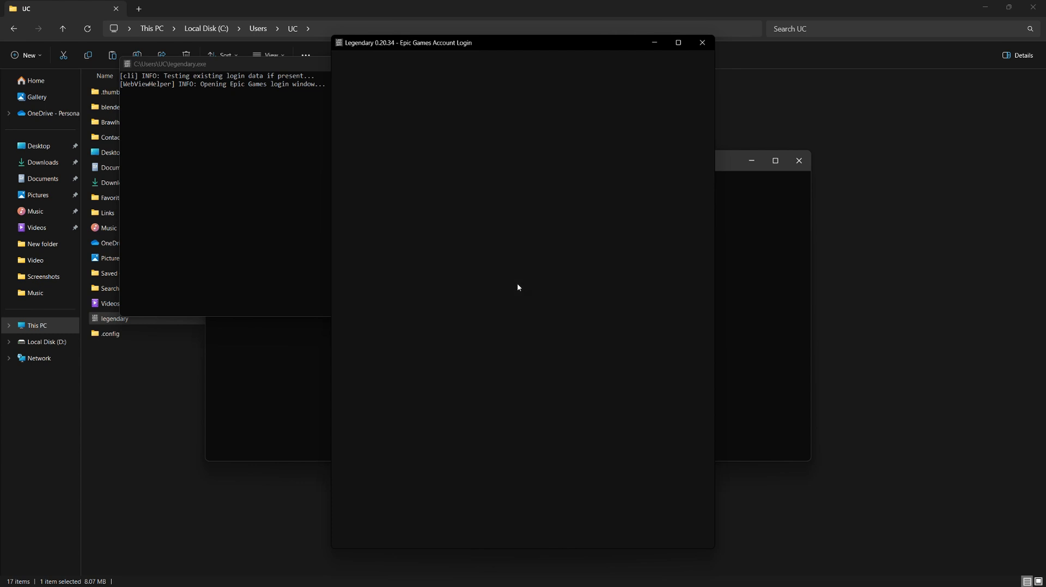
Close the Epic Games login window after signing in.
{"action": "left_click", "coordinate": [701, 42]}
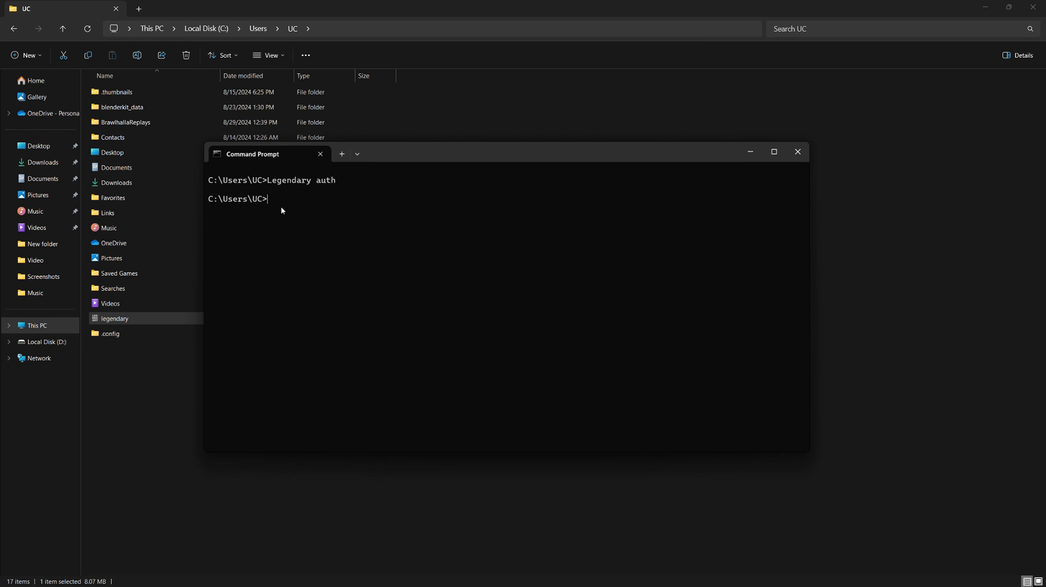
Run 'legendary install fortnite', skip optional packs, and confirm the install with Y.
{"action": "type", "text": "legendary install fortnite"}
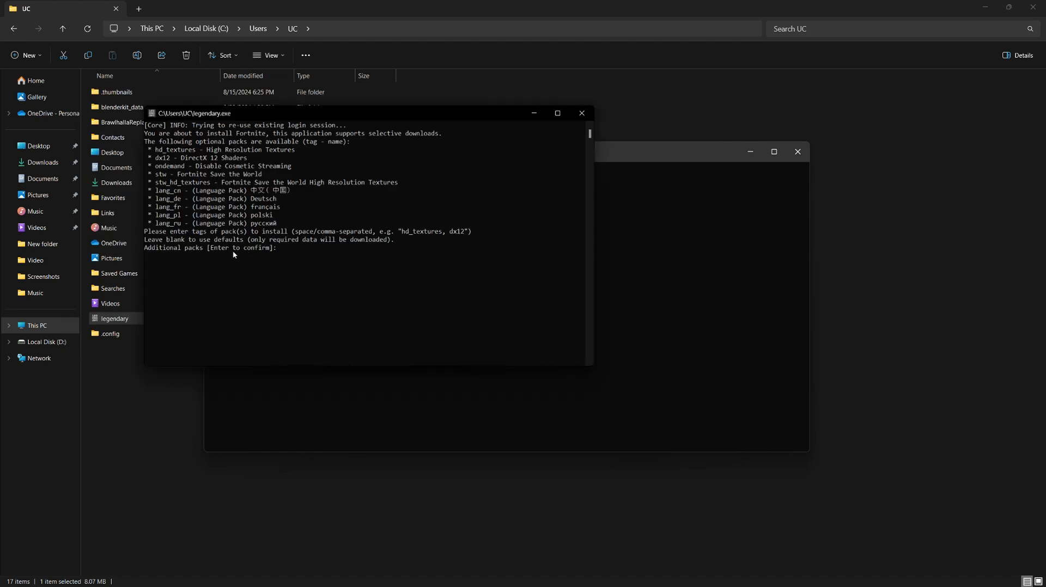
{"action": "key", "text": "Return"}
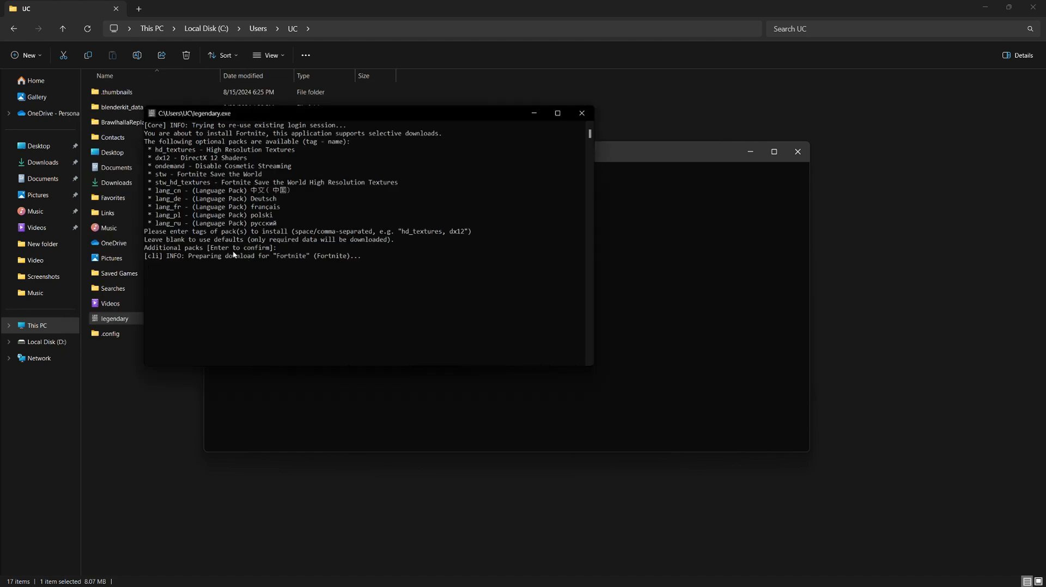
{"action": "mouse_move", "coordinate": [250, 289]}
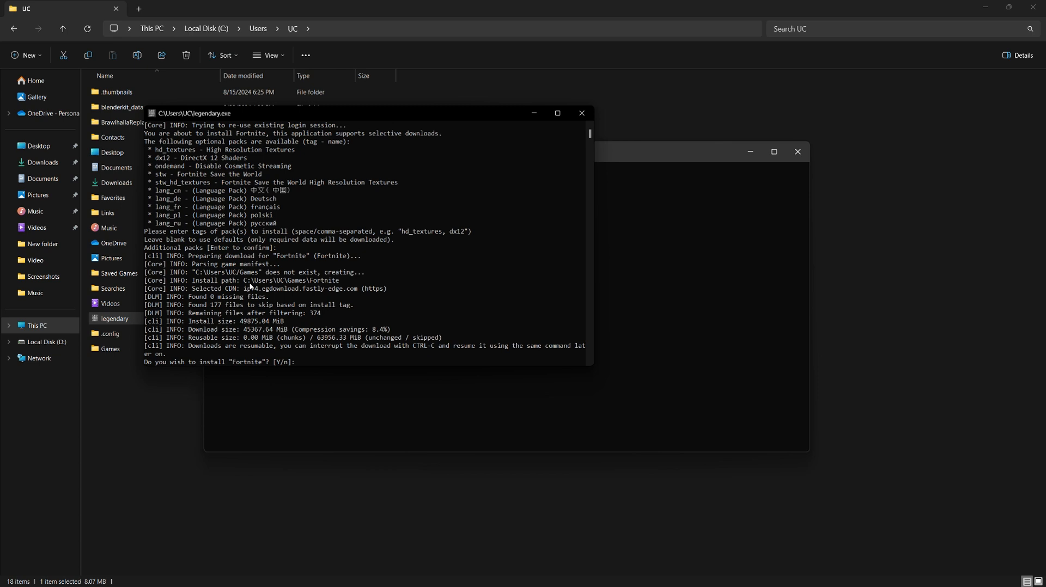
{"action": "double_click", "coordinate": [331, 338]}
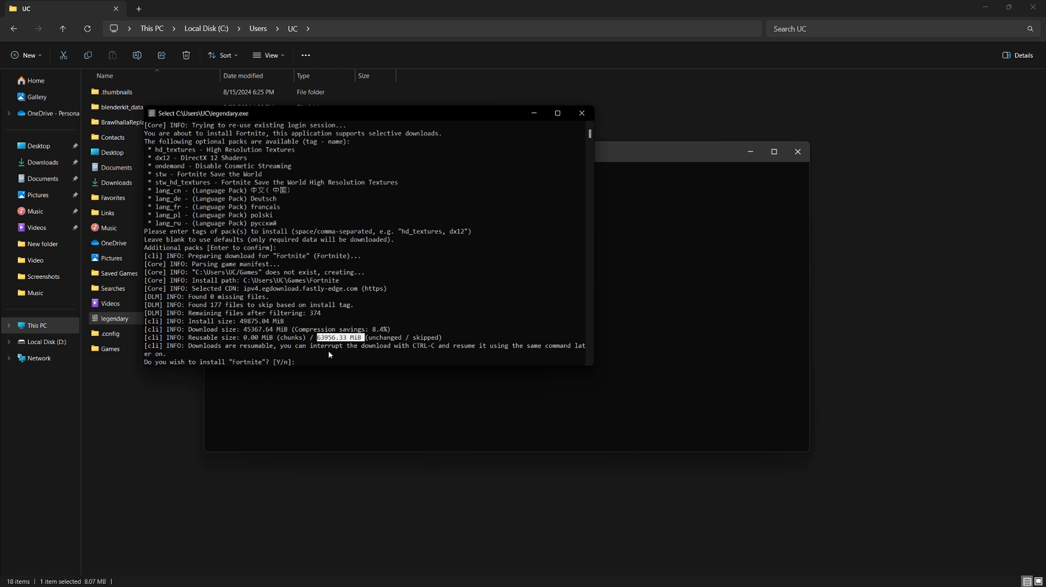
{"action": "type", "text": "Y"}
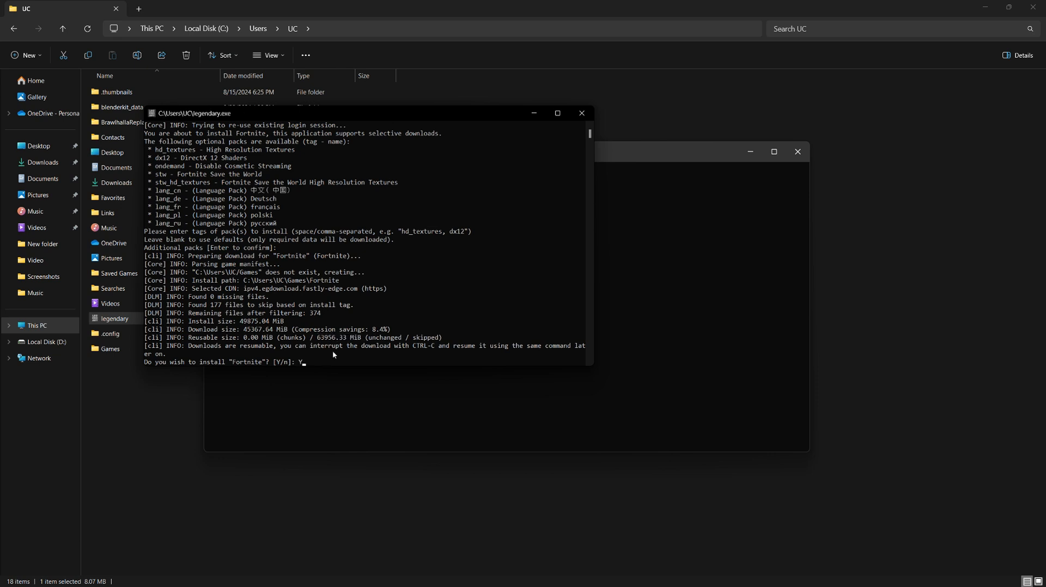
{"action": "key", "text": "Return"}
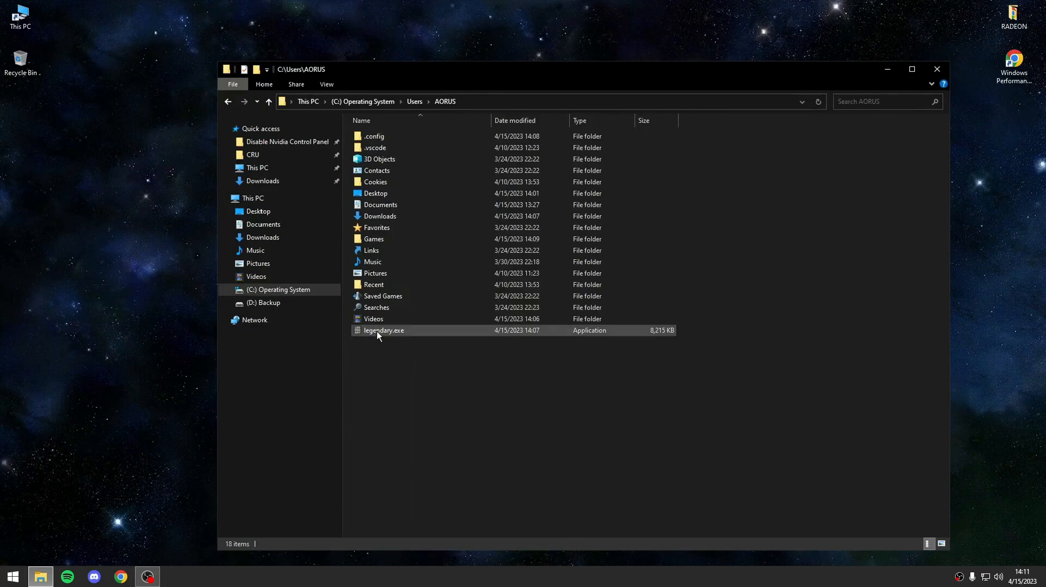
Create a desktop shortcut 'Fortnite' running legendary.exe with 'launch Fortnite'.
{"action": "right_click", "coordinate": [384, 330]}
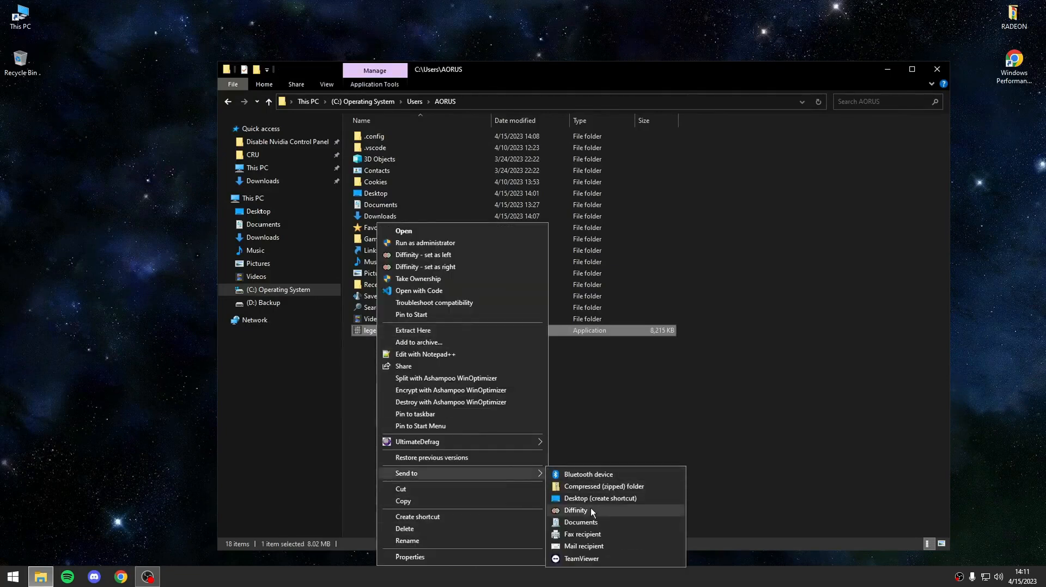
{"action": "left_click", "coordinate": [599, 499]}
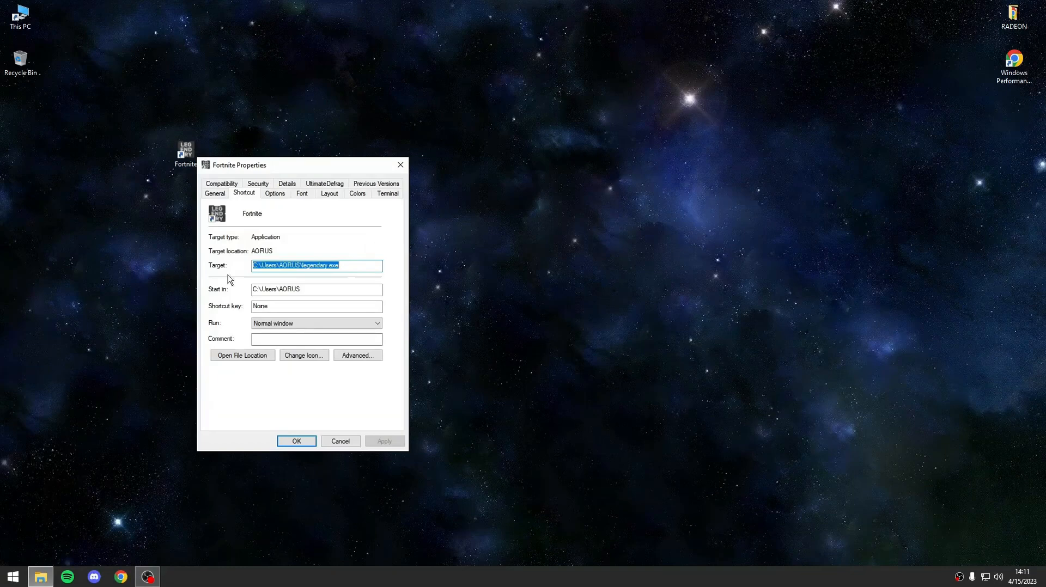
{"action": "type", "text": "launch"}
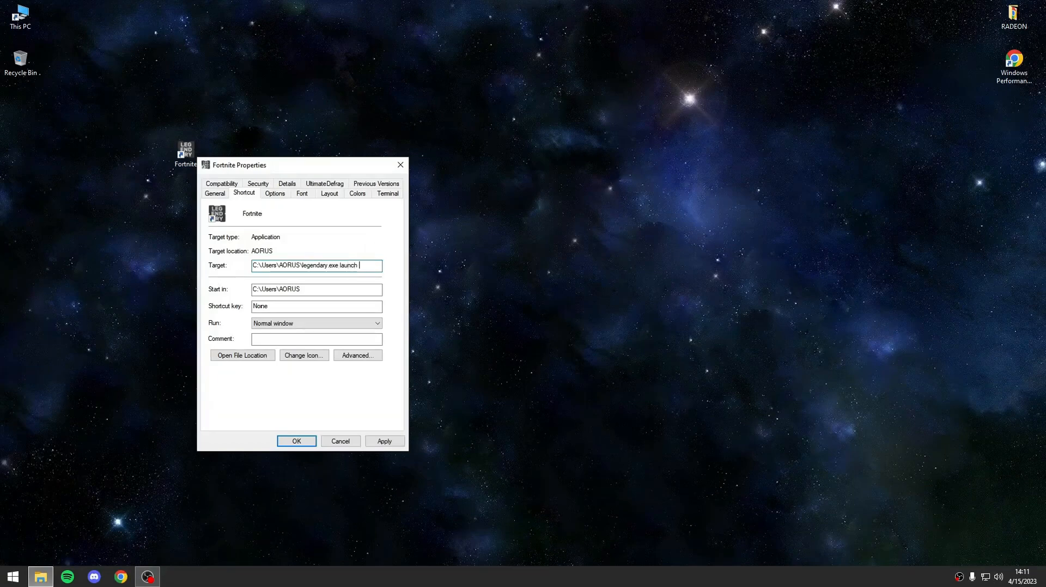
{"action": "type", "text": "Fortnite"}
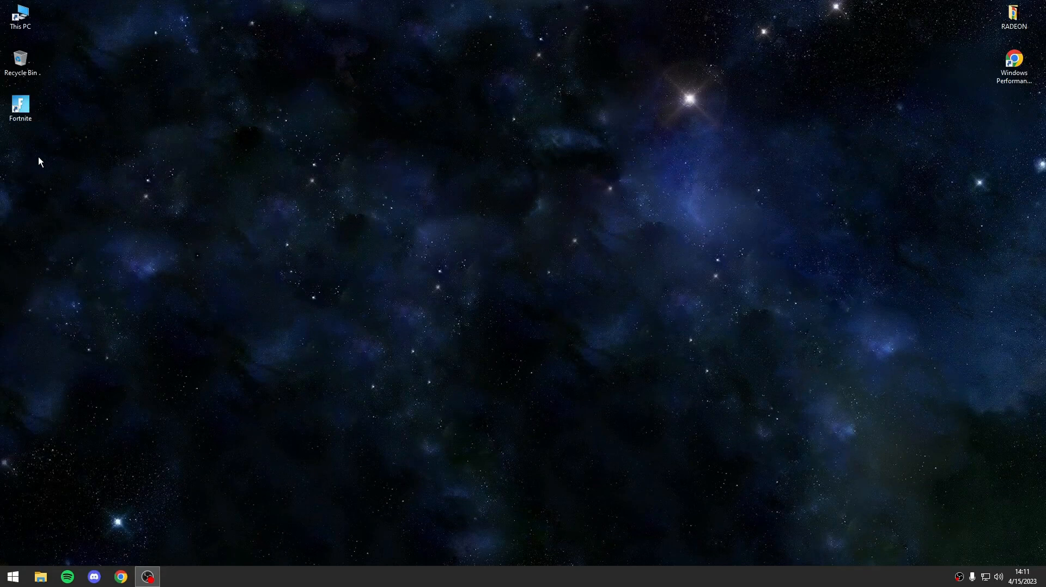
{"action": "mouse_move", "coordinate": [439, 258]}
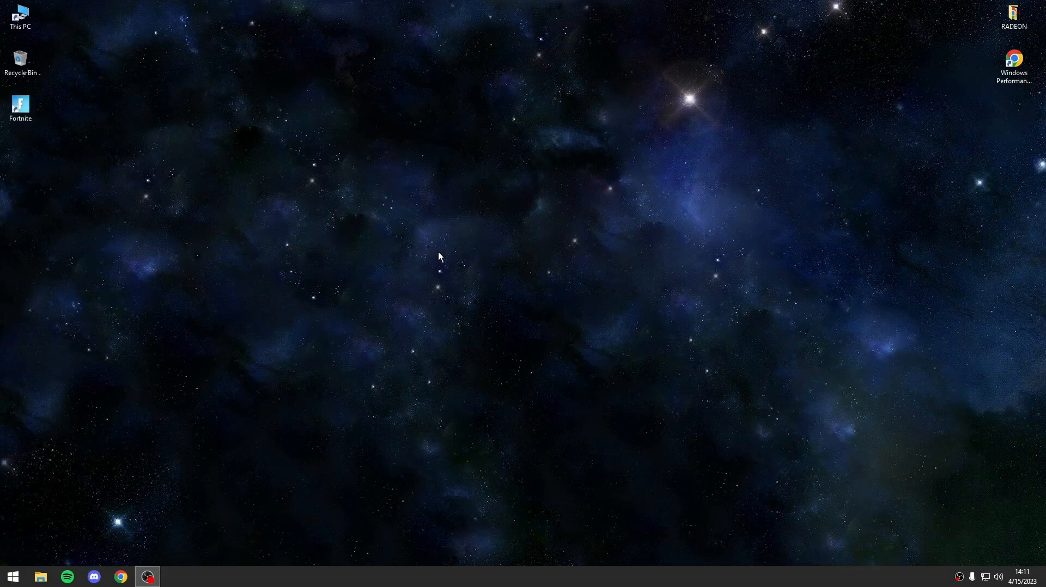
Make a 'Fortnite Updates' shortcut whose target uses 'update Fortnite' instead of 'launch'.
{"action": "right_click", "coordinate": [103, 319]}
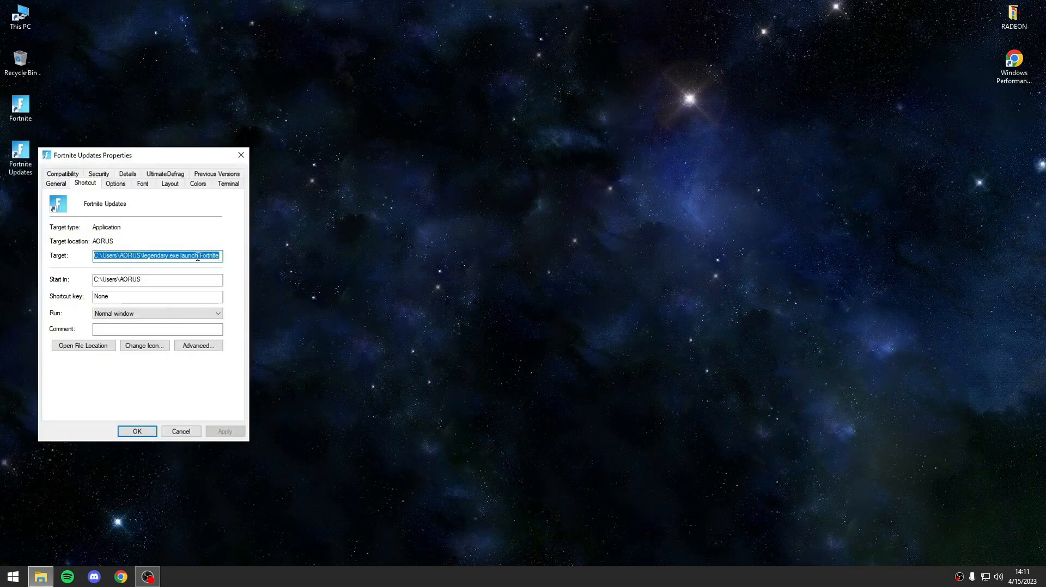
{"action": "double_click", "coordinate": [186, 255]}
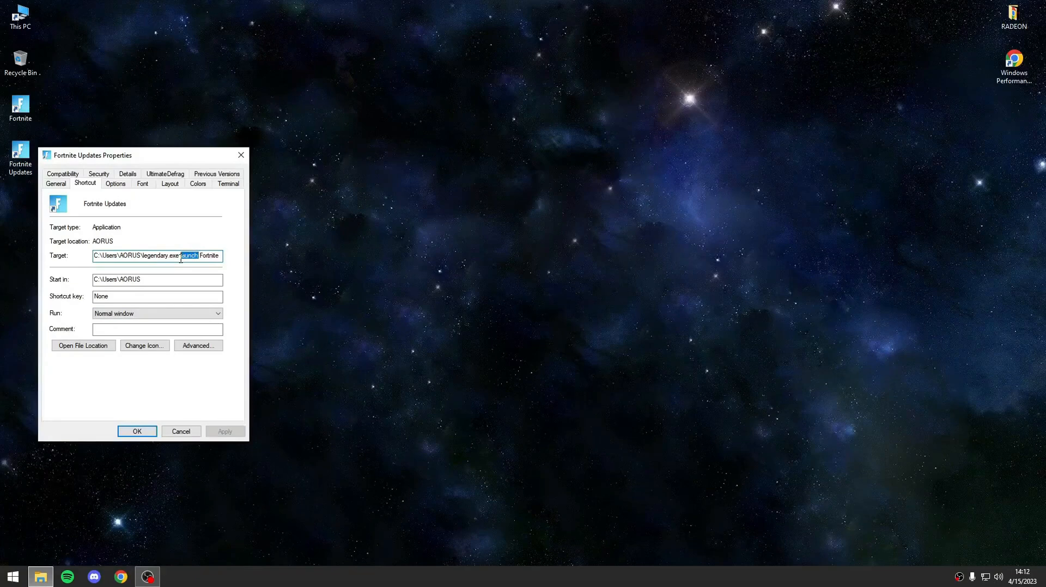
{"action": "type", "text": "update"}
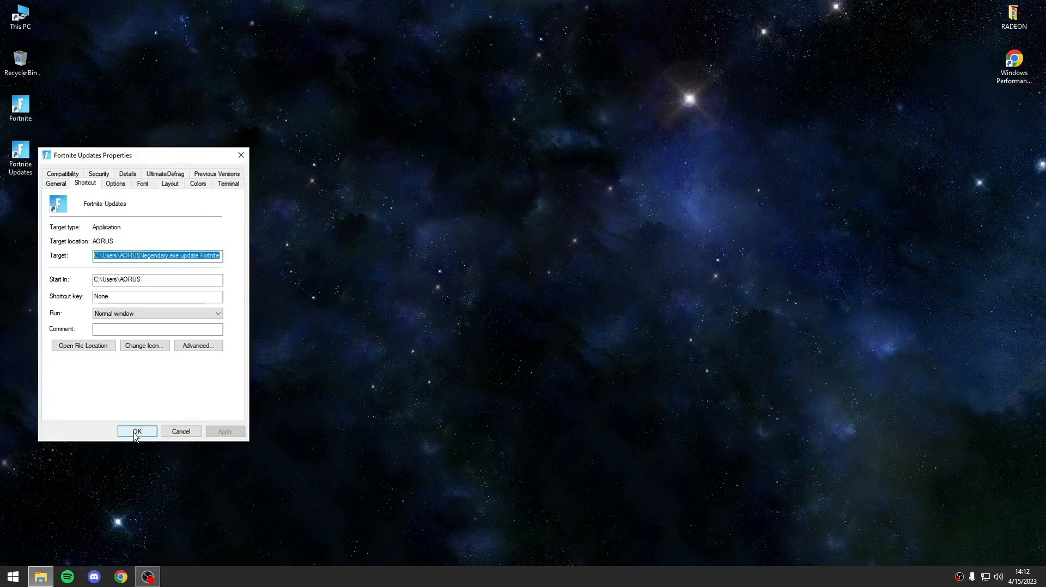
{"action": "left_click", "coordinate": [137, 431]}
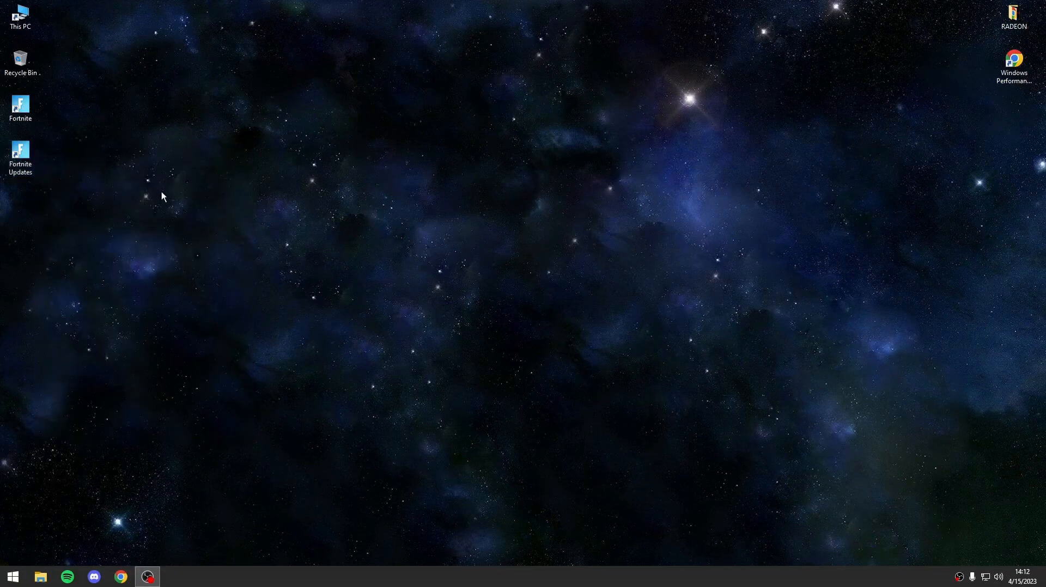
{"action": "mouse_move", "coordinate": [98, 126]}
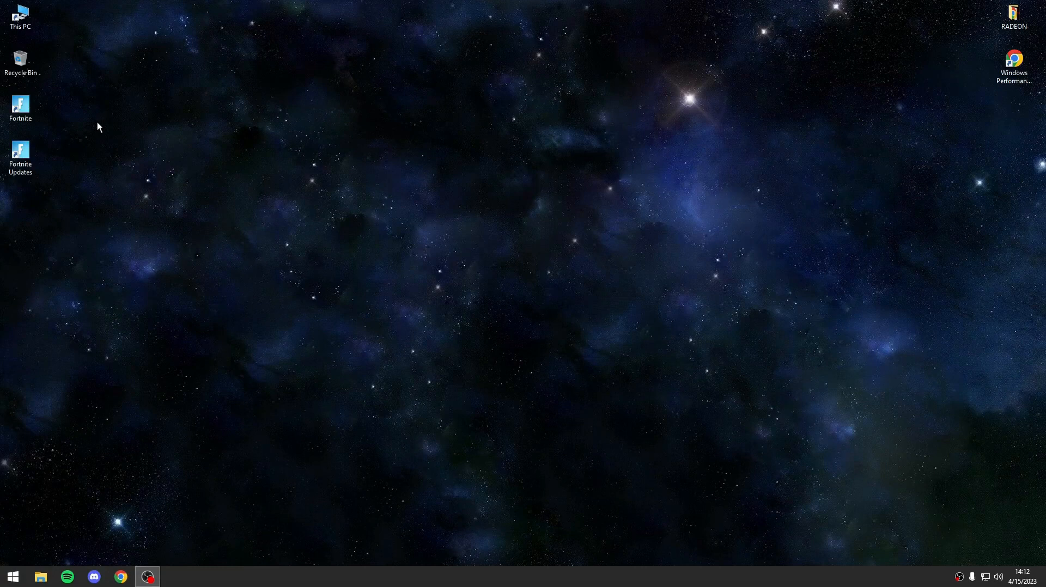
{"action": "mouse_move", "coordinate": [297, 206]}
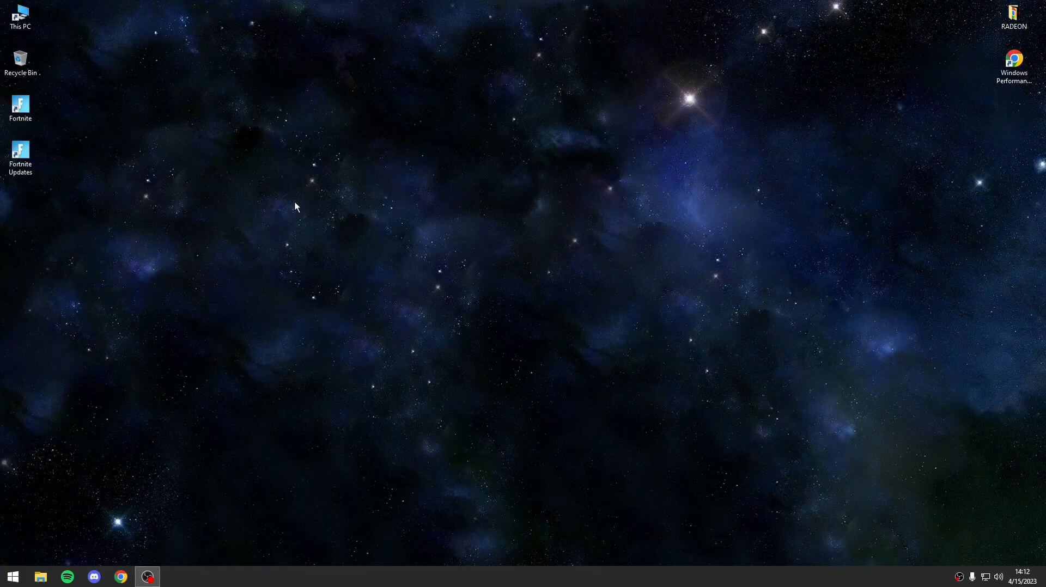
{"action": "left_click", "coordinate": [20, 108]}
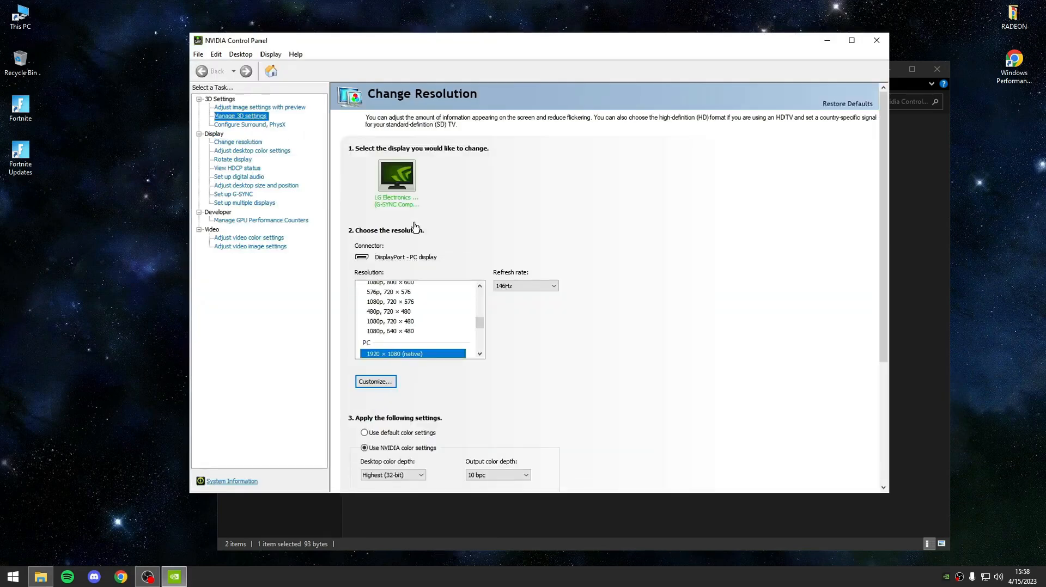
Add FortniteClient-Win64-Shipping.exe as a program profile in Manage 3D settings.
{"action": "left_click", "coordinate": [240, 115]}
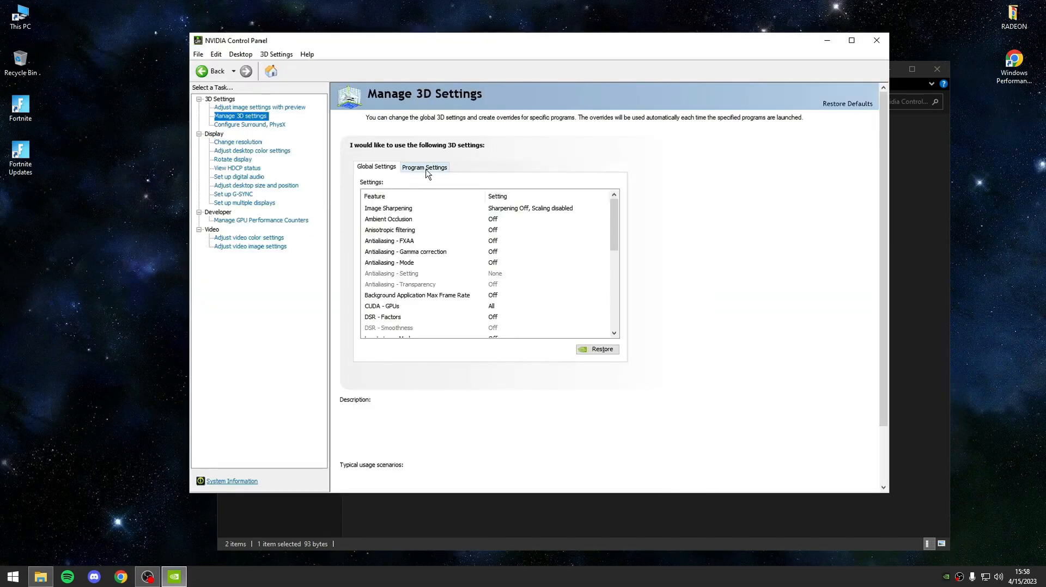
{"action": "left_click", "coordinate": [425, 166]}
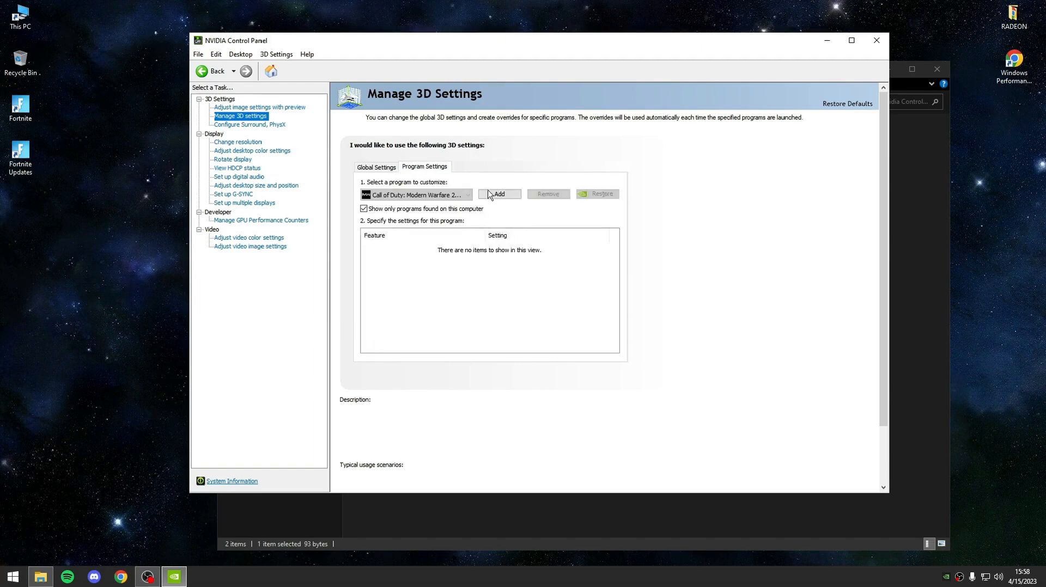
{"action": "left_click", "coordinate": [498, 194]}
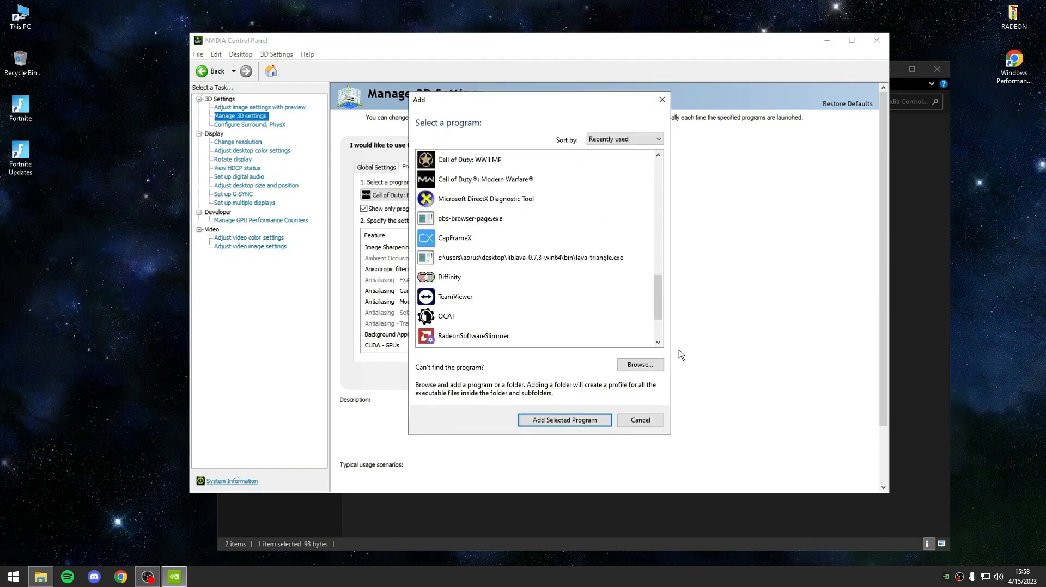
{"action": "left_click", "coordinate": [639, 364]}
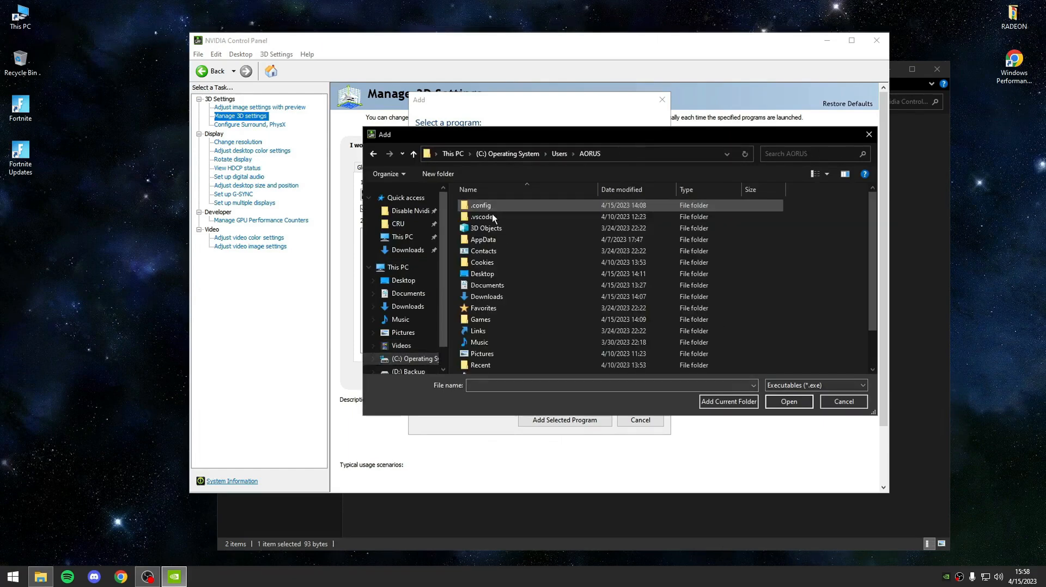
{"action": "double_click", "coordinate": [479, 320]}
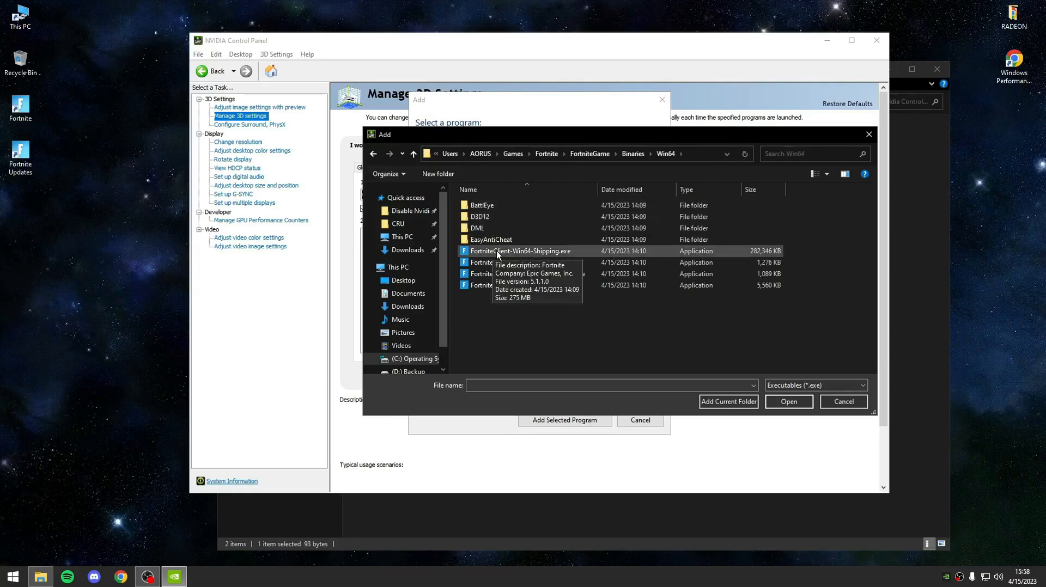
{"action": "left_click", "coordinate": [788, 401]}
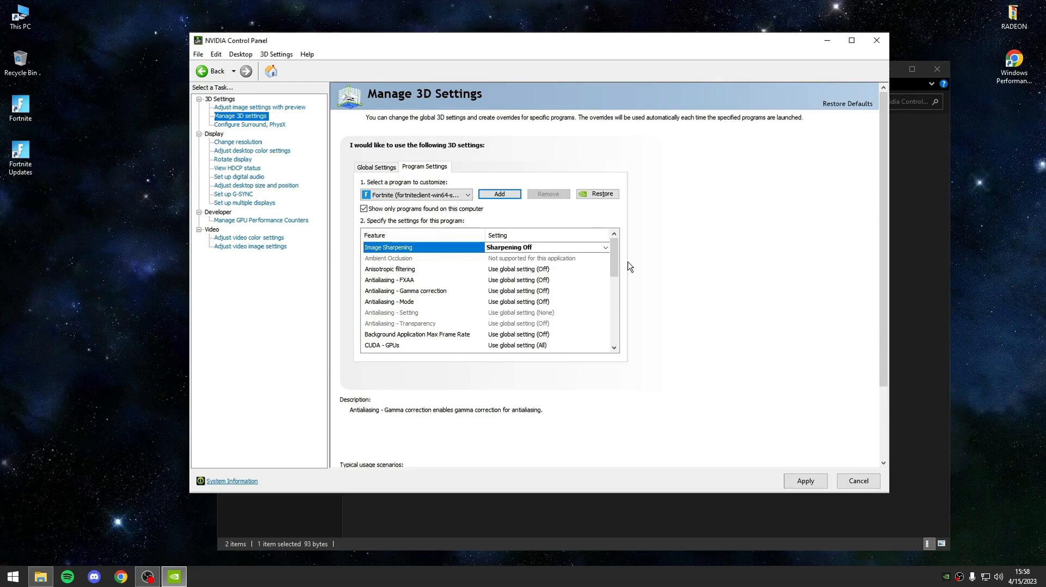
Set the Fortnite profile's Monitor Technology to Fixed Refresh.
{"action": "scroll", "scroll_direction": "down", "scroll_amount": 3}
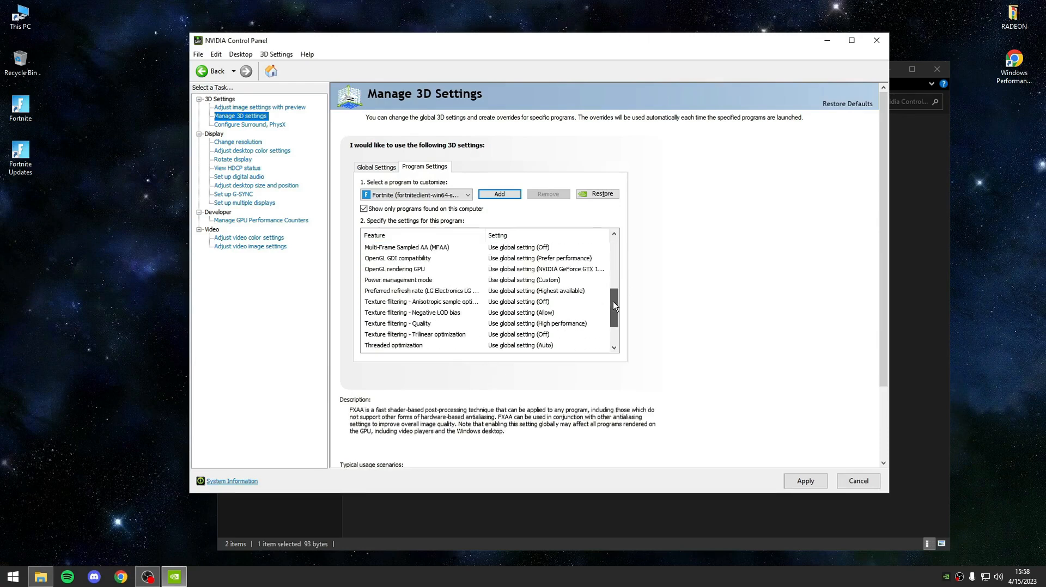
{"action": "left_click", "coordinate": [603, 324]}
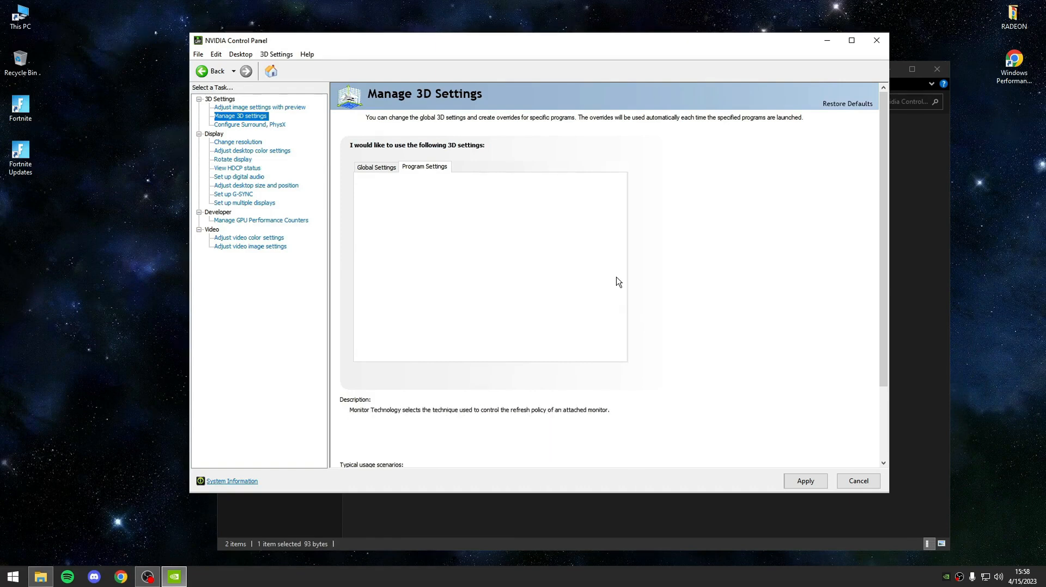
{"action": "left_click", "coordinate": [424, 166]}
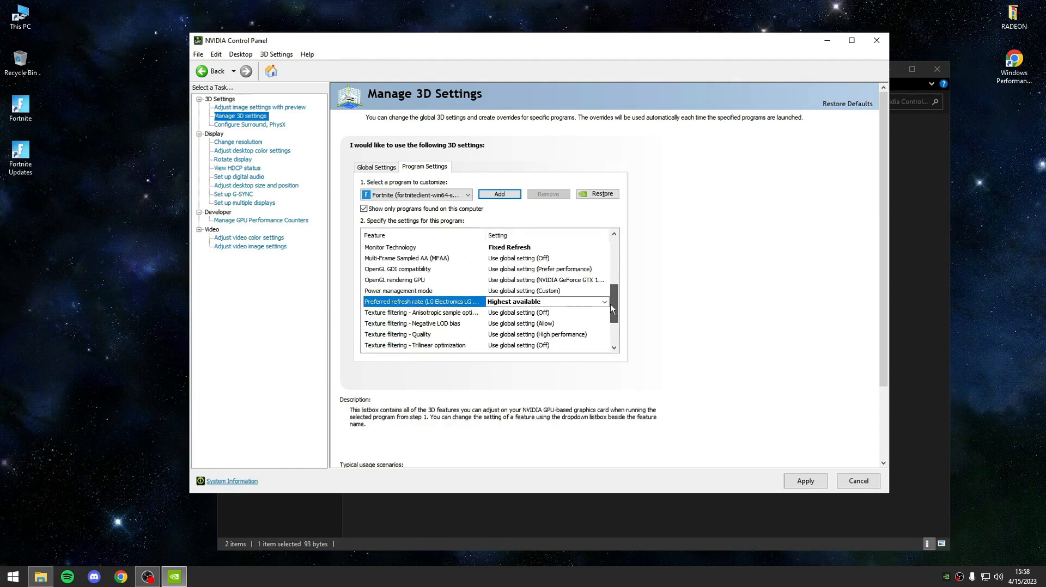
{"action": "scroll", "scroll_direction": "down", "scroll_amount": 3}
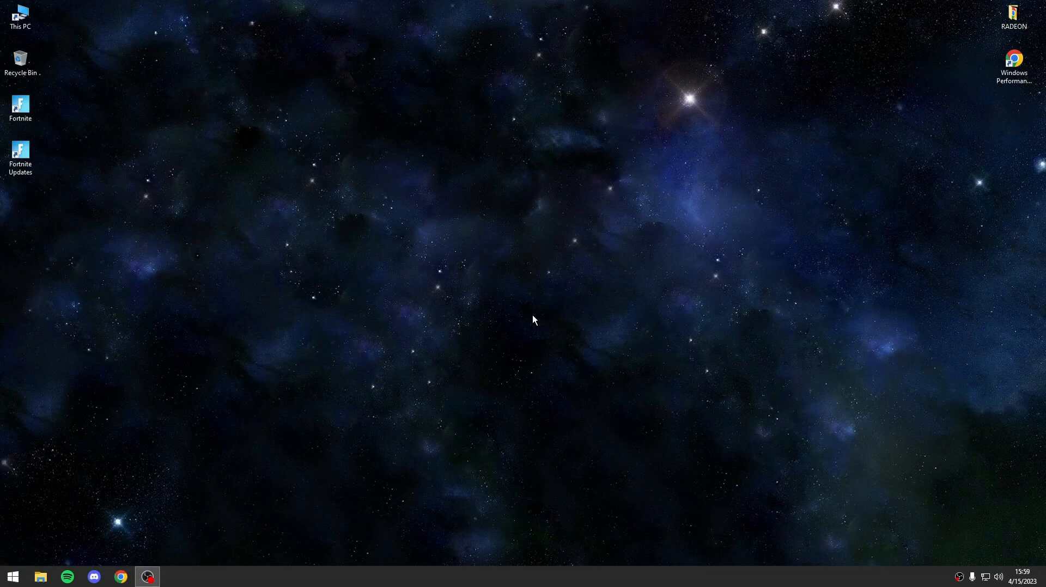
{"action": "mouse_move", "coordinate": [915, 519]}
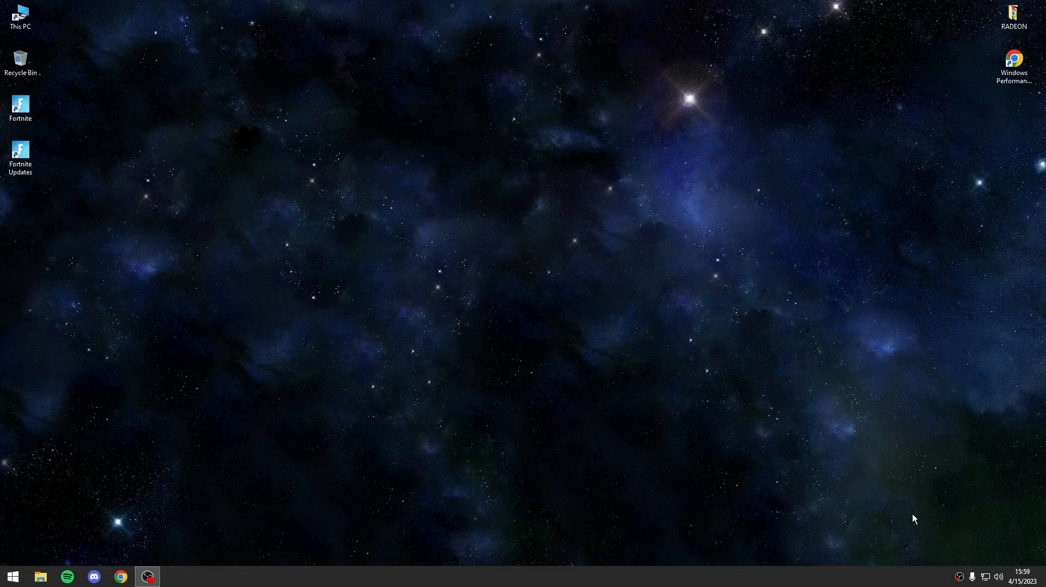